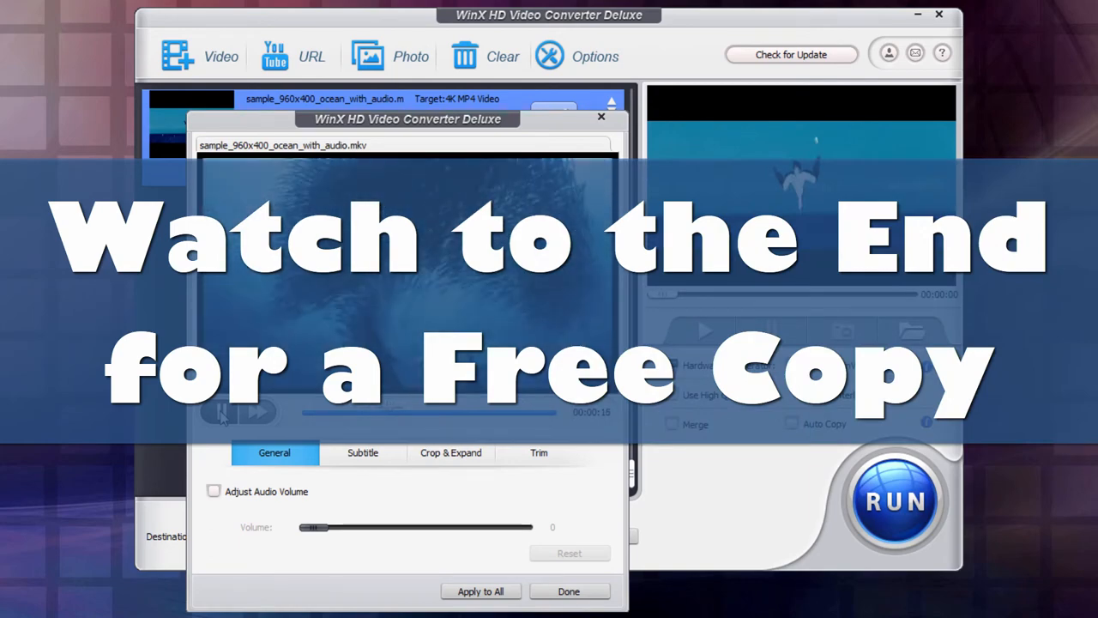
Step: Finish editing the ocean clip with Done, returning to the main converter window
{"action": "left_click", "coordinate": [222, 412]}
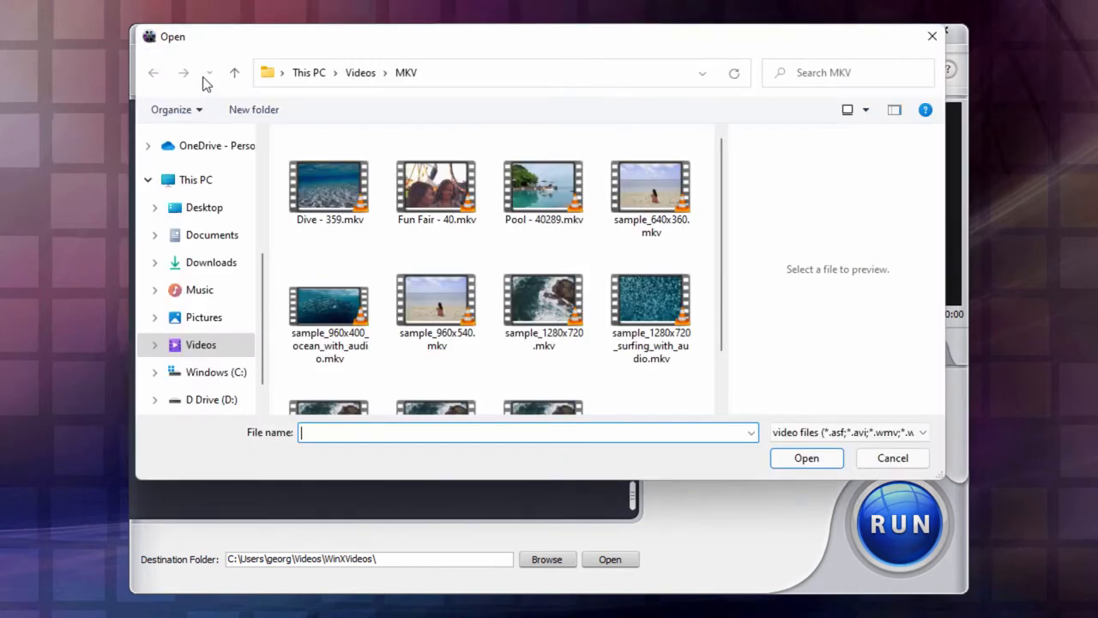
Step: Load sample_3840x2160.mkv and browse the General Profiles category in the Output Profile dialog
{"action": "left_click", "coordinate": [542, 360]}
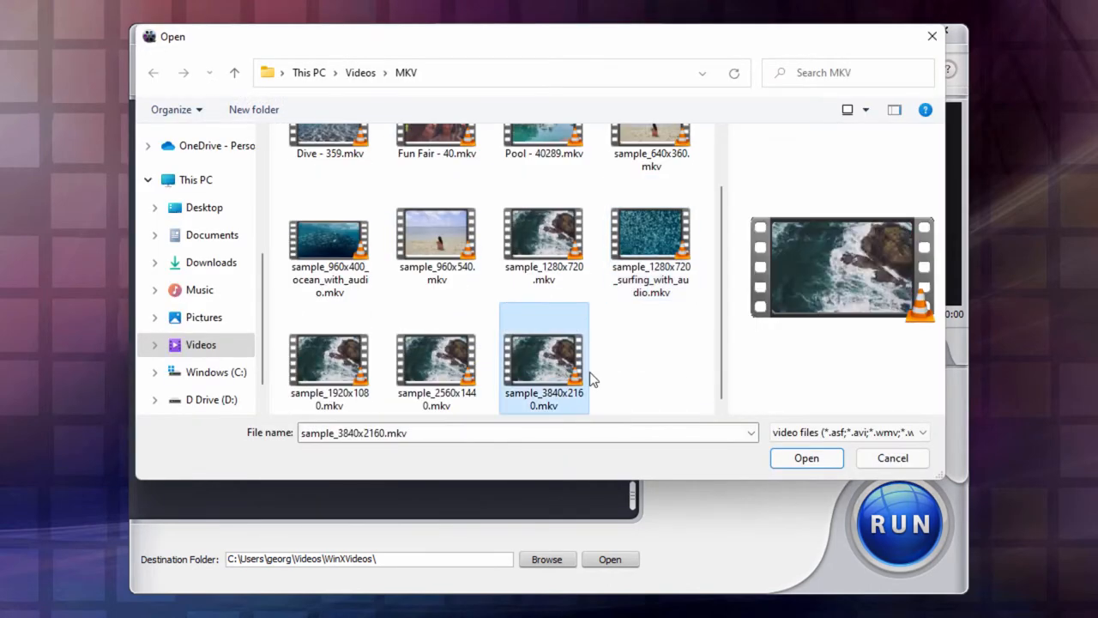
{"action": "left_click", "coordinate": [806, 457]}
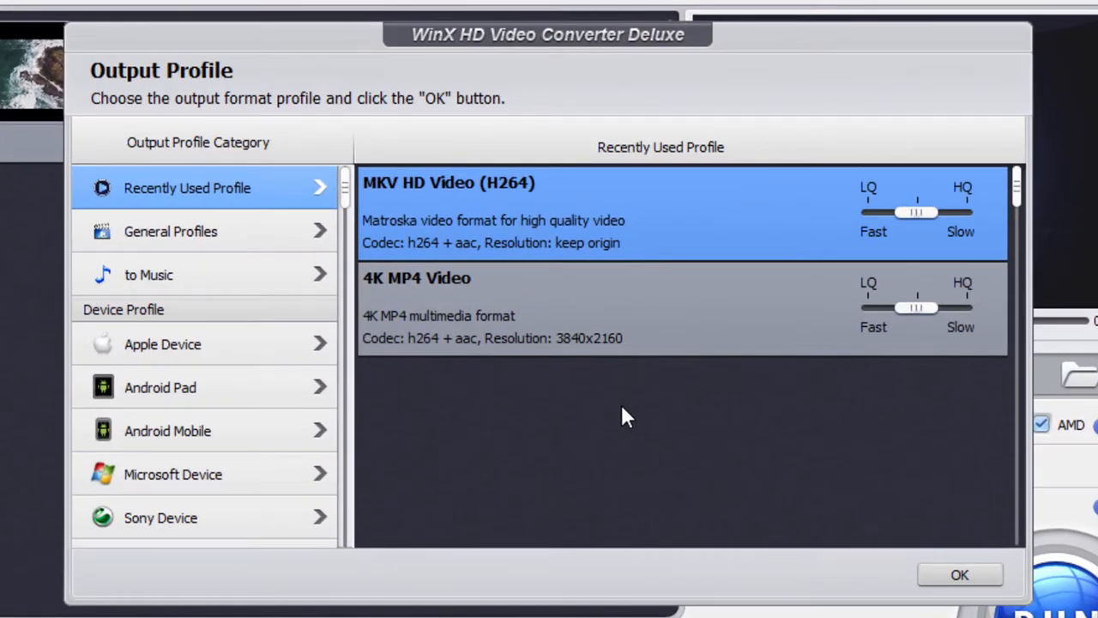
{"action": "left_click", "coordinate": [170, 229]}
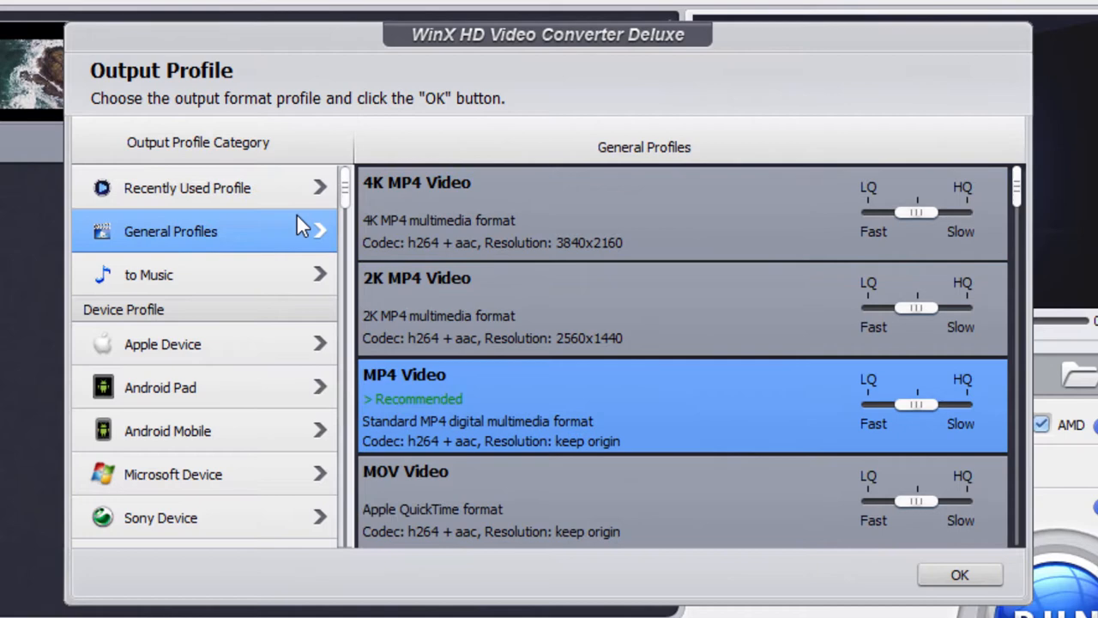
{"action": "mouse_move", "coordinate": [884, 293]}
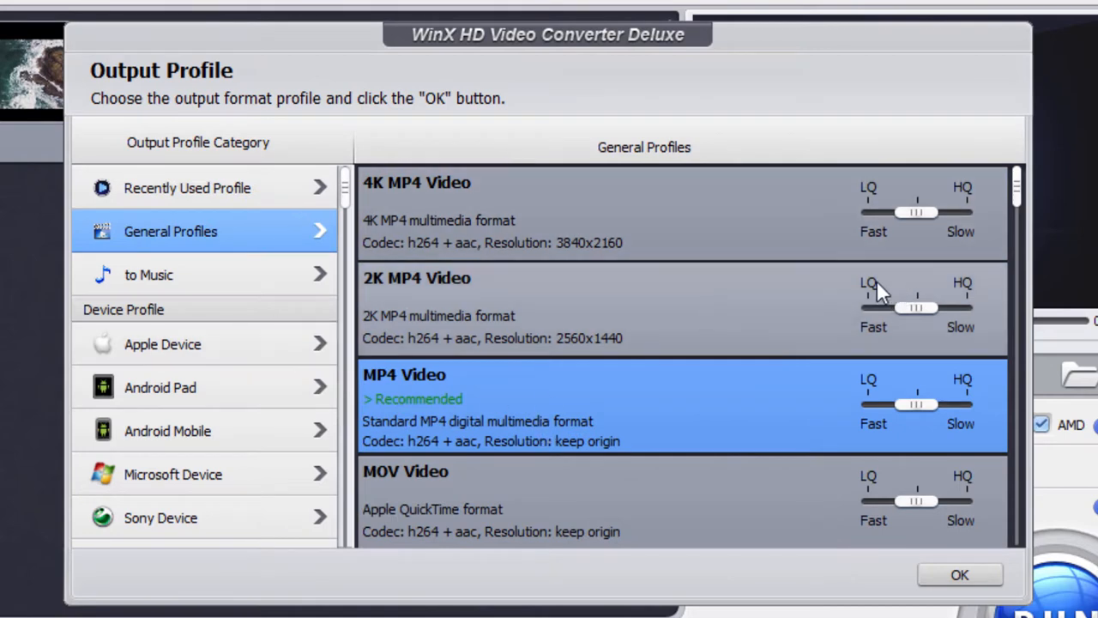
{"action": "scroll", "scroll_direction": "down", "scroll_amount": 3}
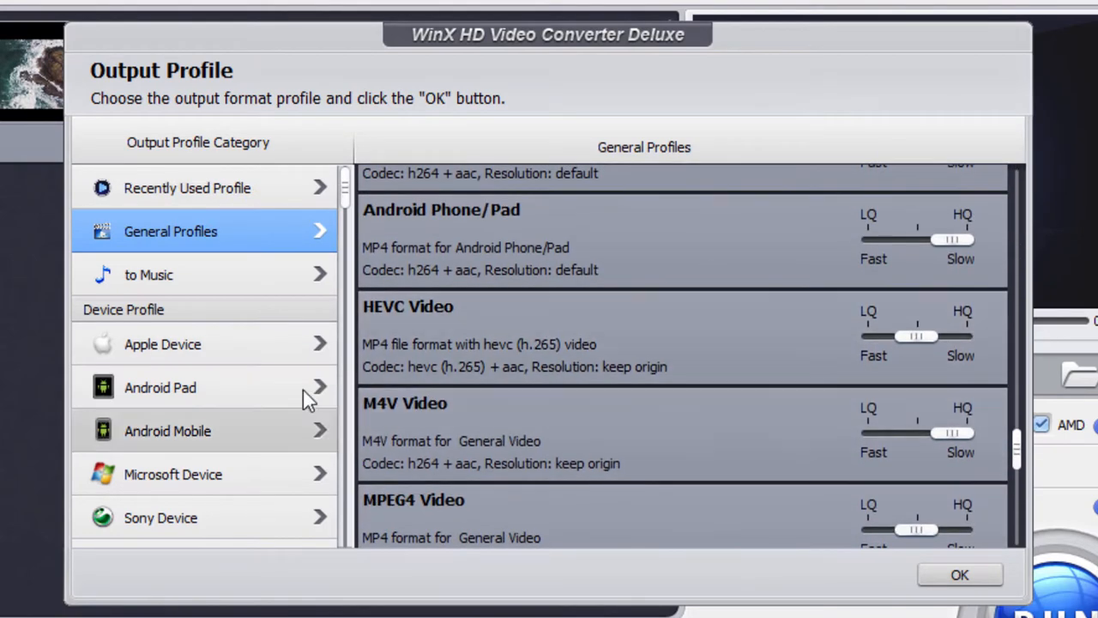
{"action": "mouse_move", "coordinate": [227, 360]}
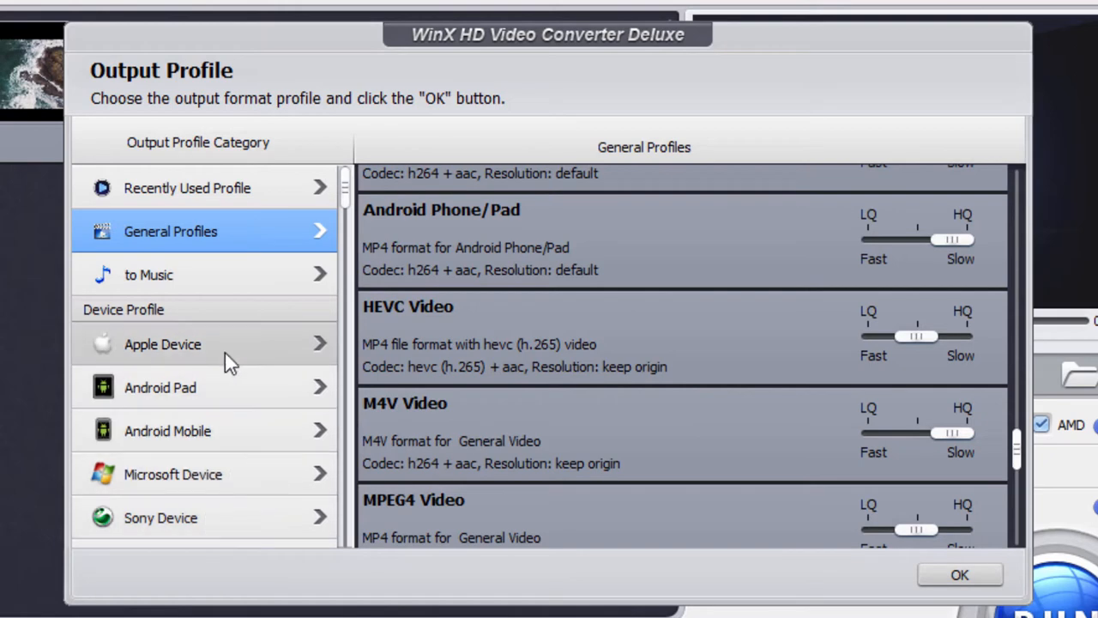
{"action": "mouse_move", "coordinate": [257, 444]}
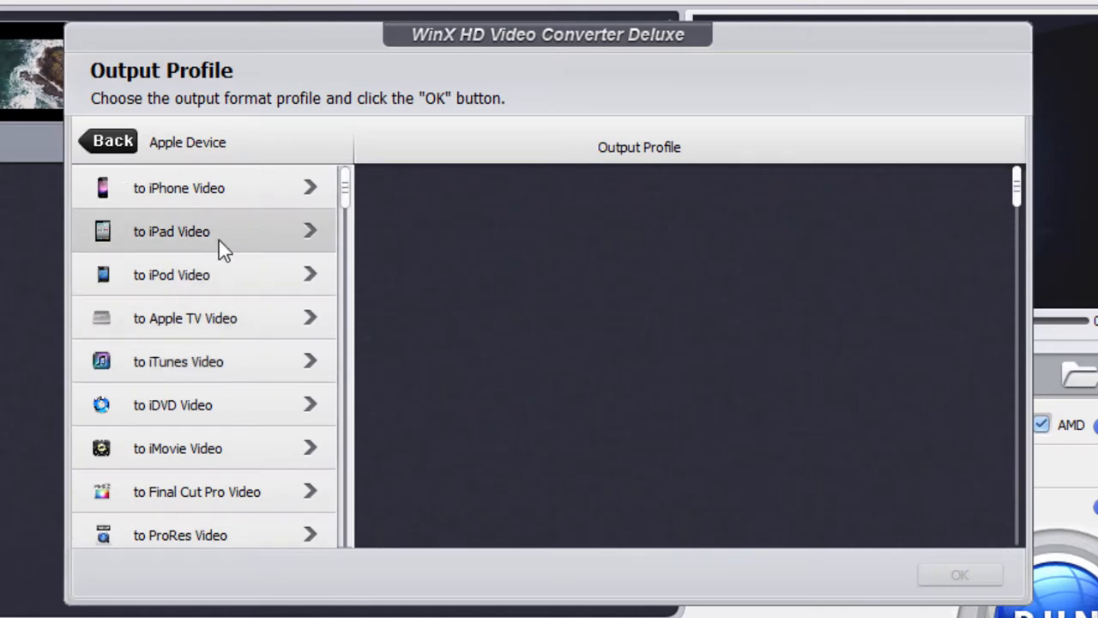
{"action": "mouse_move", "coordinate": [249, 139]}
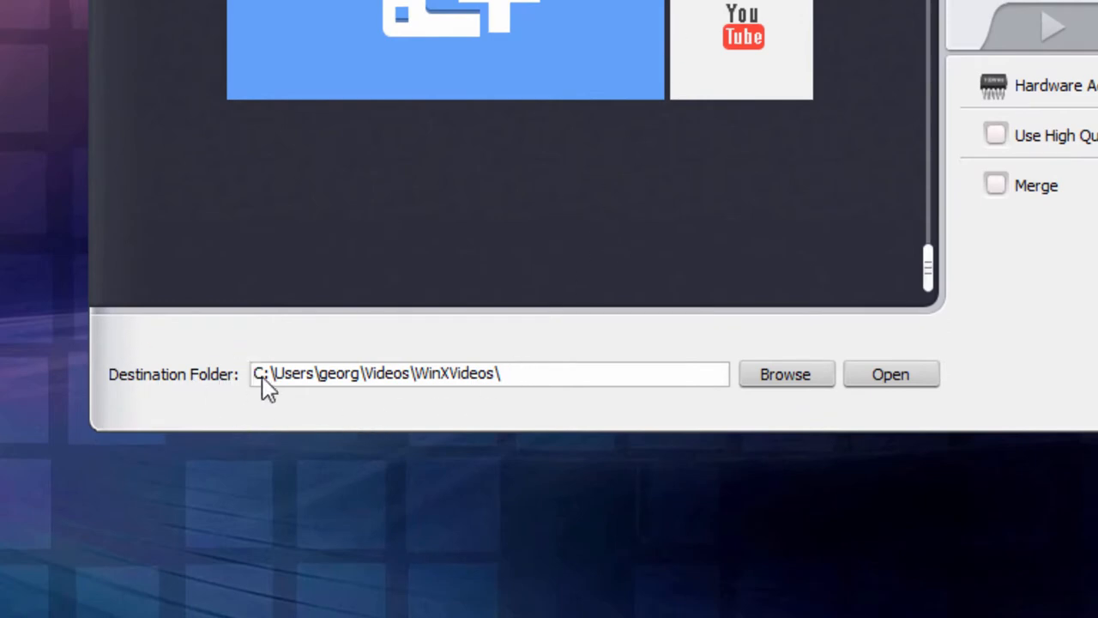
{"action": "mouse_move", "coordinate": [196, 417]}
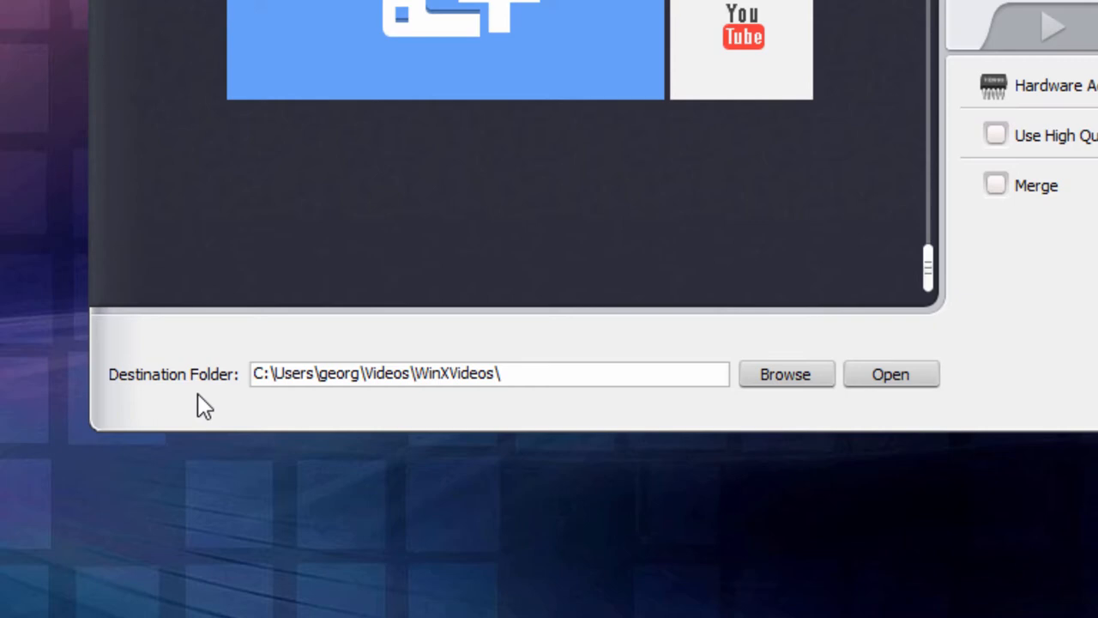
{"action": "mouse_move", "coordinate": [390, 417]}
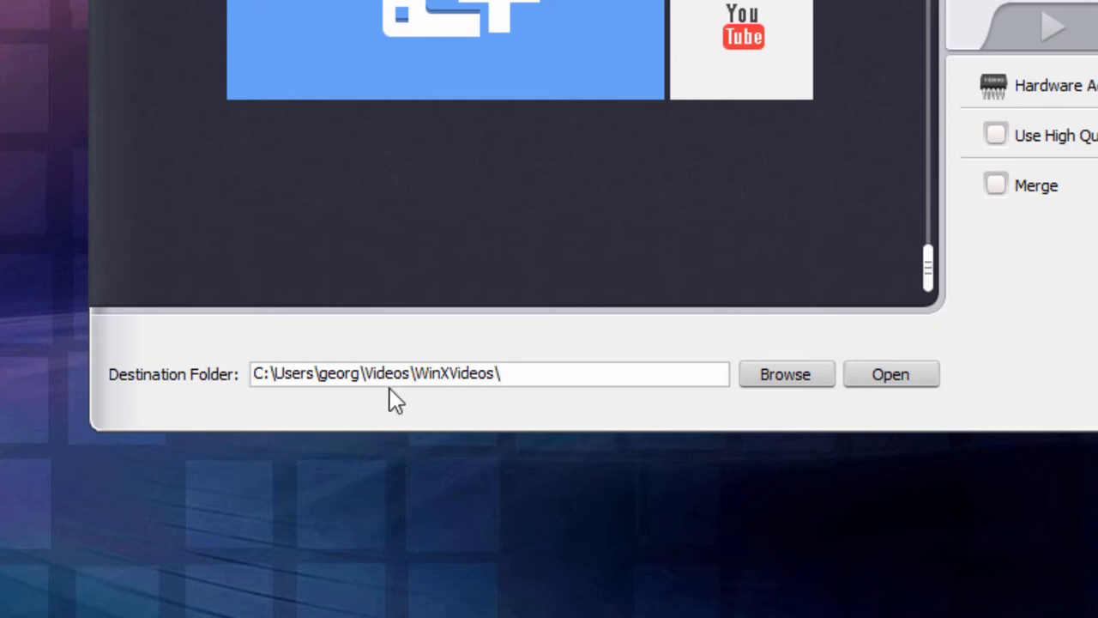
{"action": "mouse_move", "coordinate": [440, 414]}
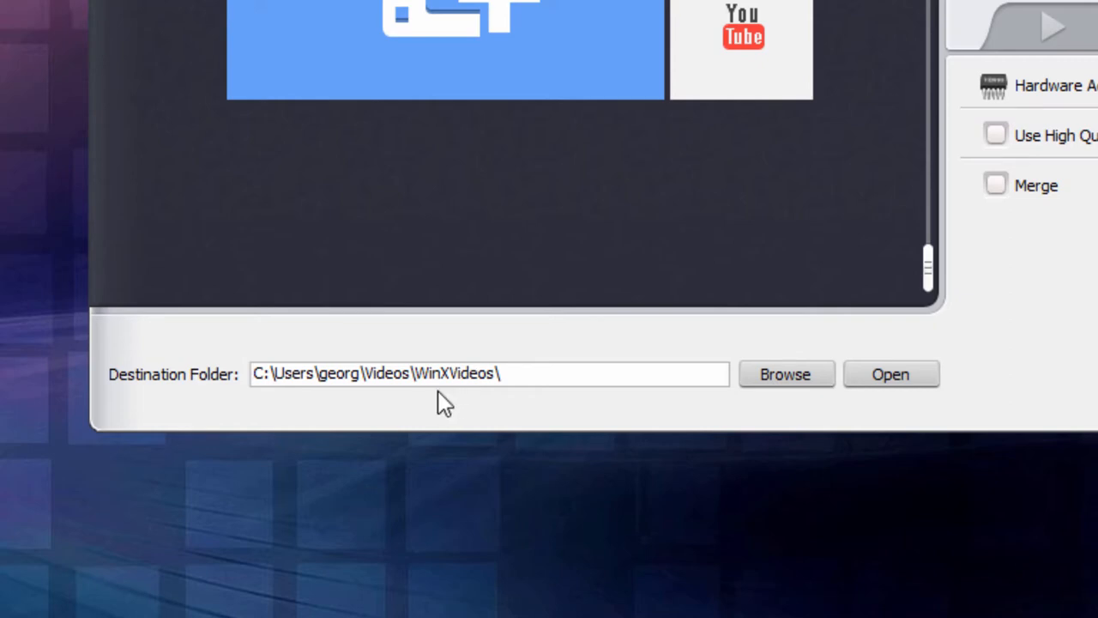
{"action": "mouse_move", "coordinate": [481, 384]}
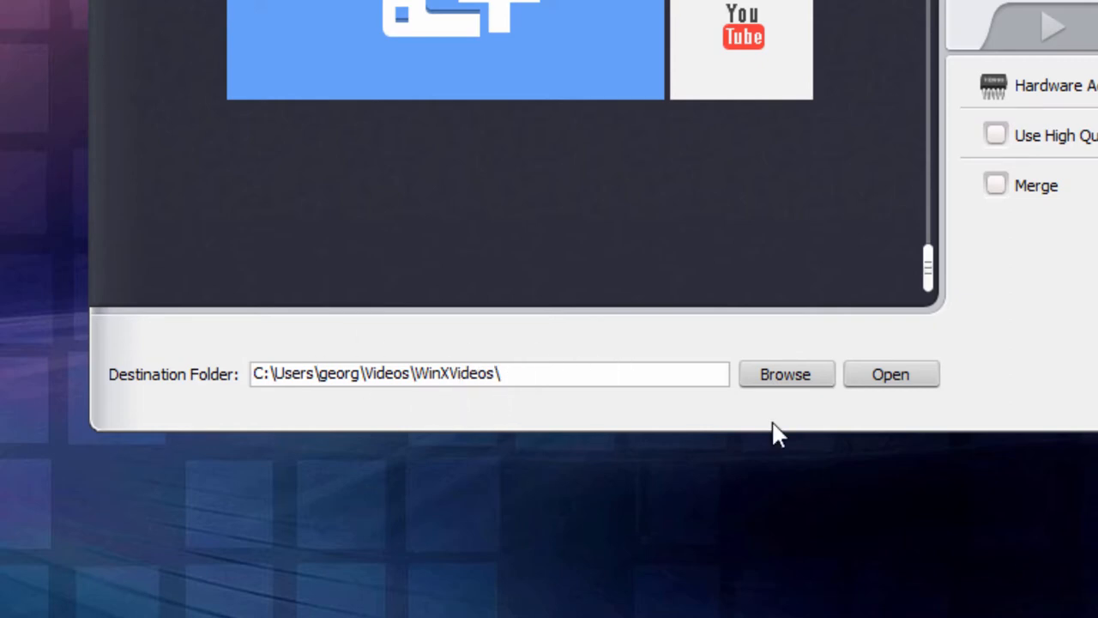
{"action": "left_click", "coordinate": [786, 374]}
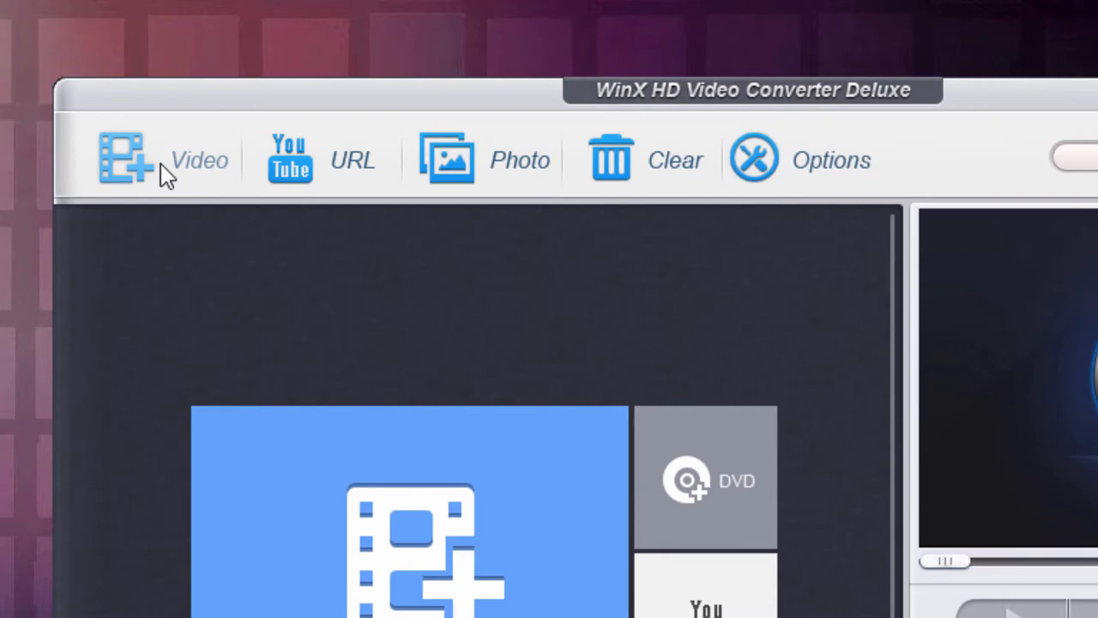
{"action": "mouse_move", "coordinate": [169, 202]}
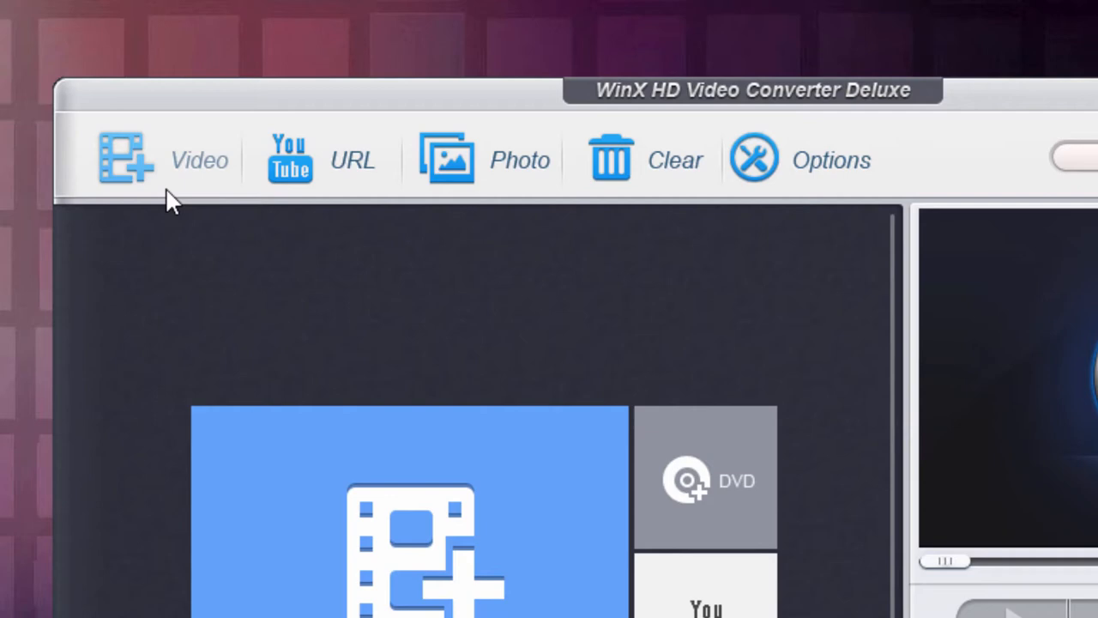
{"action": "mouse_move", "coordinate": [484, 463]}
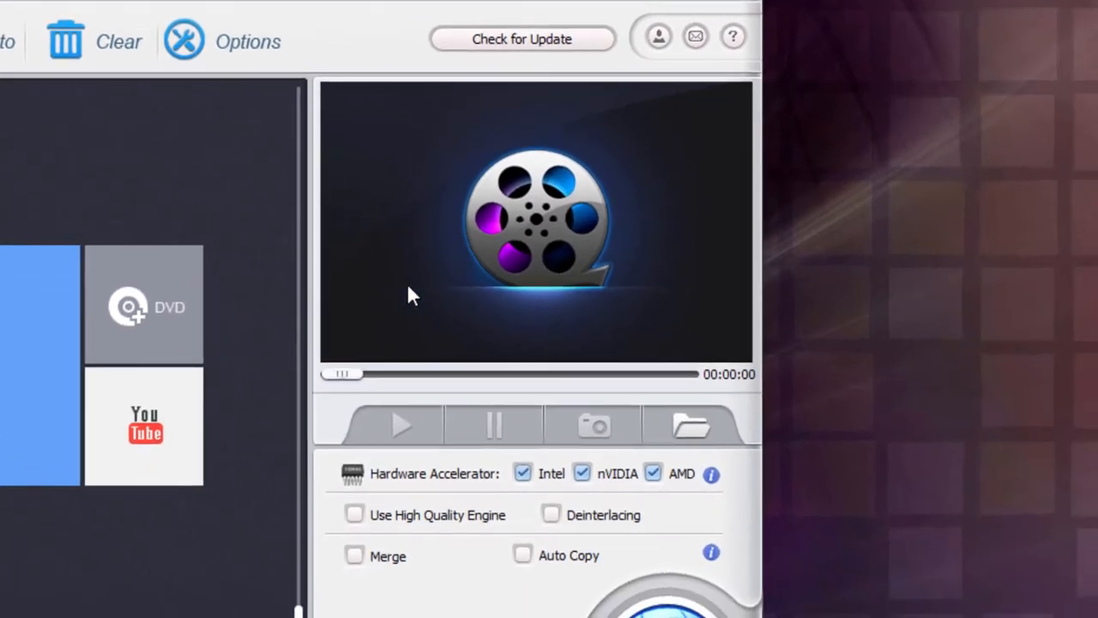
{"action": "mouse_move", "coordinate": [460, 371]}
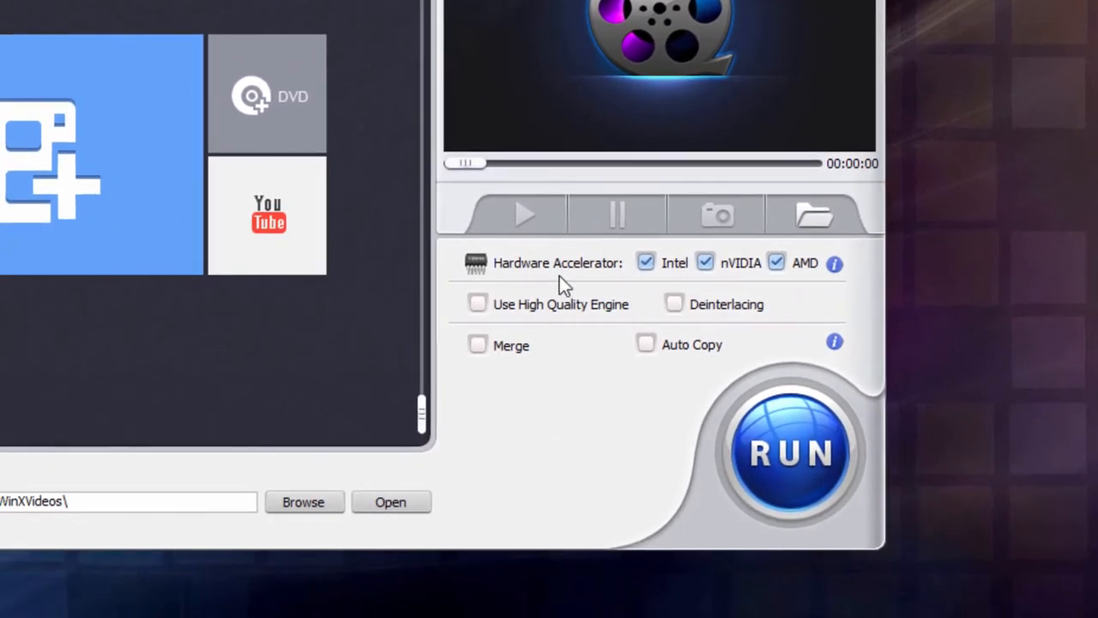
{"action": "mouse_move", "coordinate": [734, 288]}
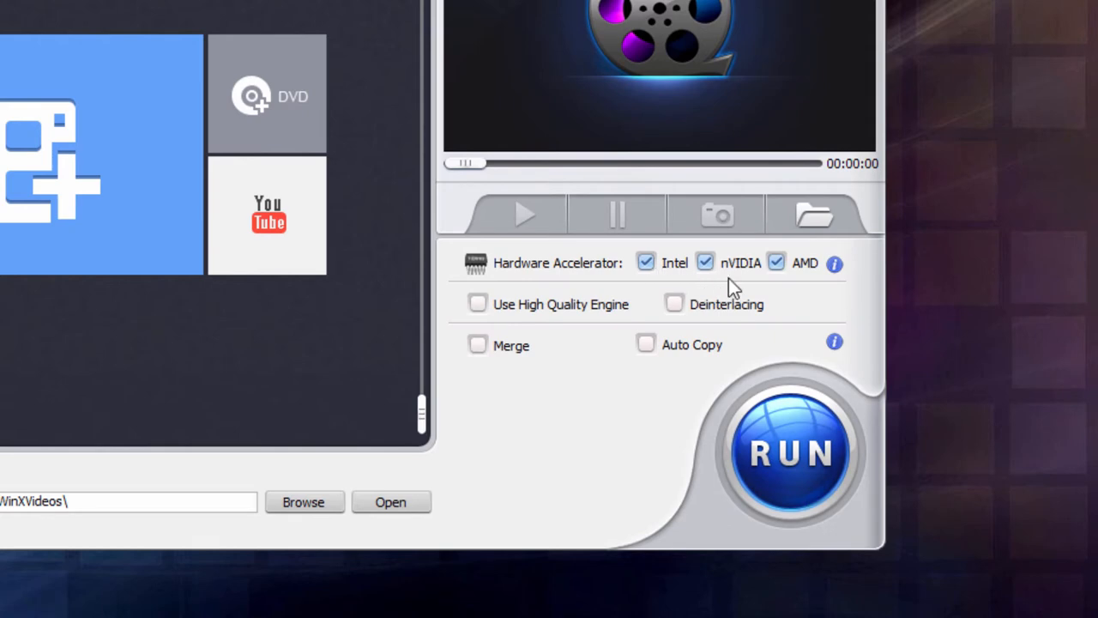
{"action": "mouse_move", "coordinate": [631, 292]}
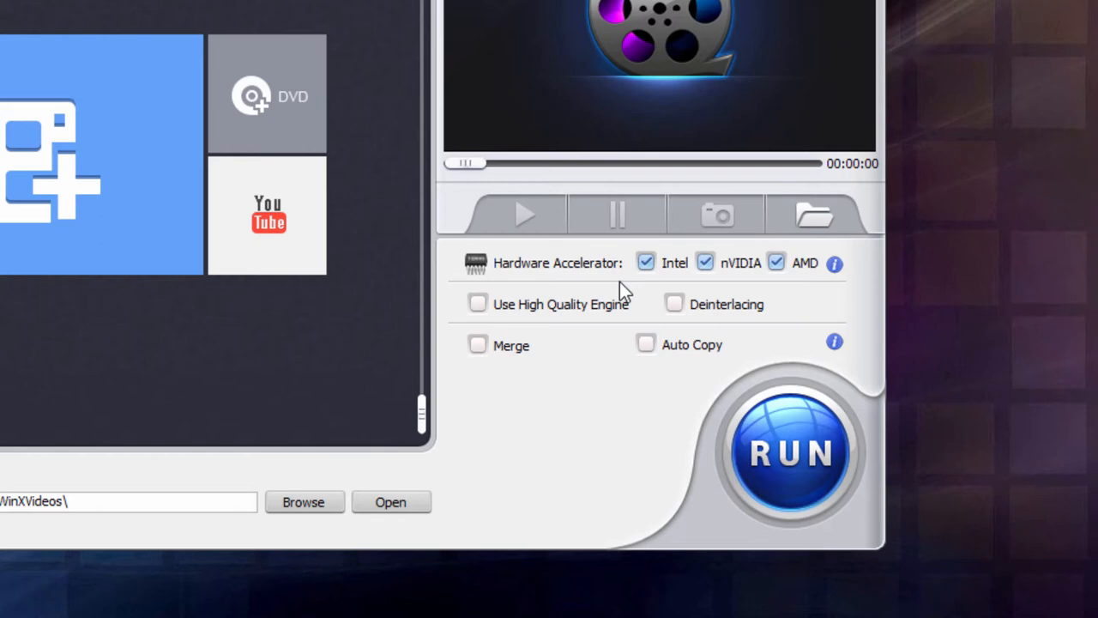
{"action": "mouse_move", "coordinate": [751, 346]}
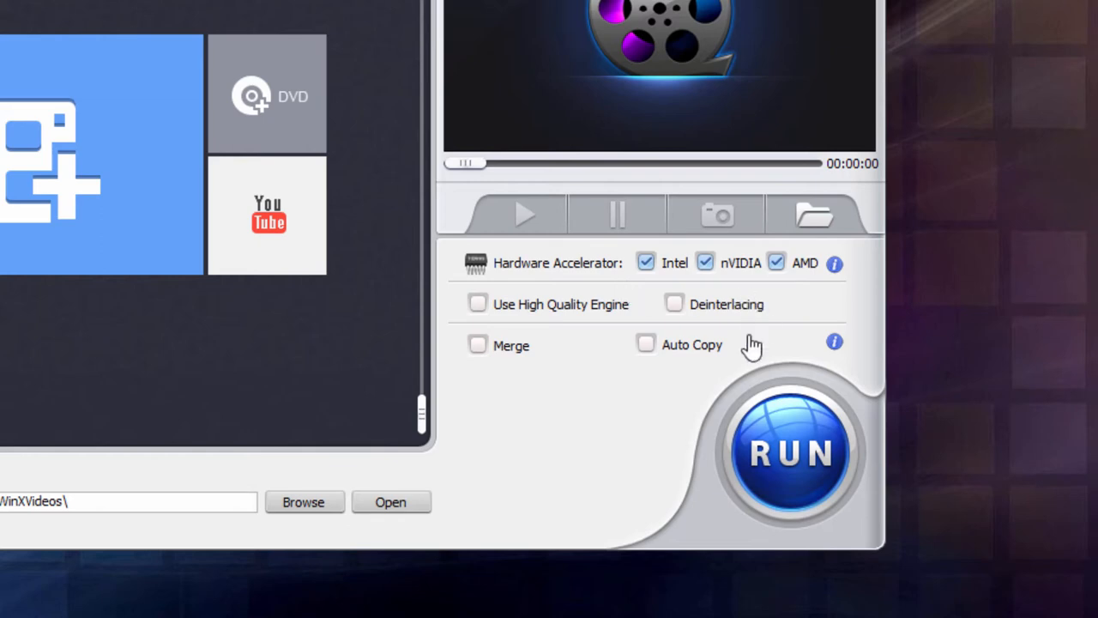
{"action": "mouse_move", "coordinate": [477, 305]}
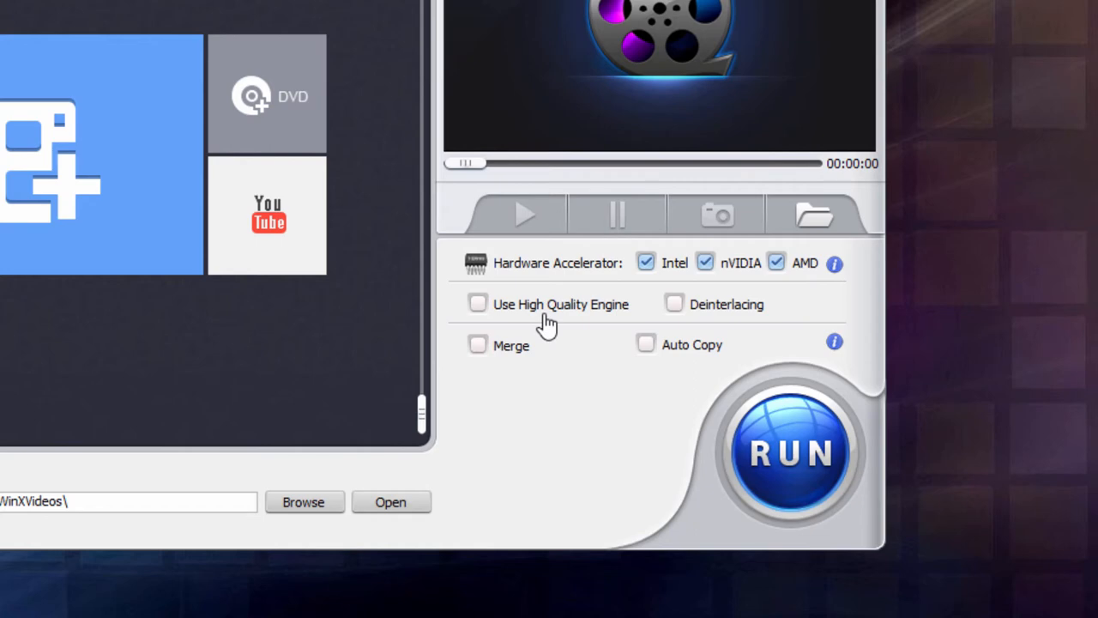
Step: Enable High Quality Engine, Deinterlacing (acknowledging its notice) and Auto Copy, leaving Merge off
{"action": "left_click", "coordinate": [477, 303]}
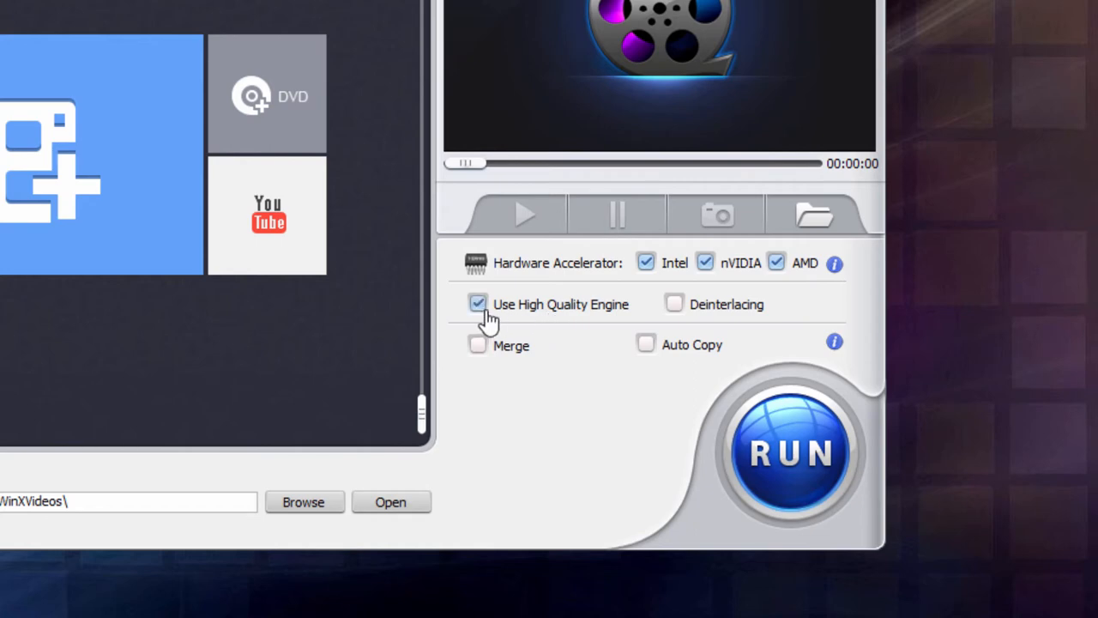
{"action": "mouse_move", "coordinate": [683, 336]}
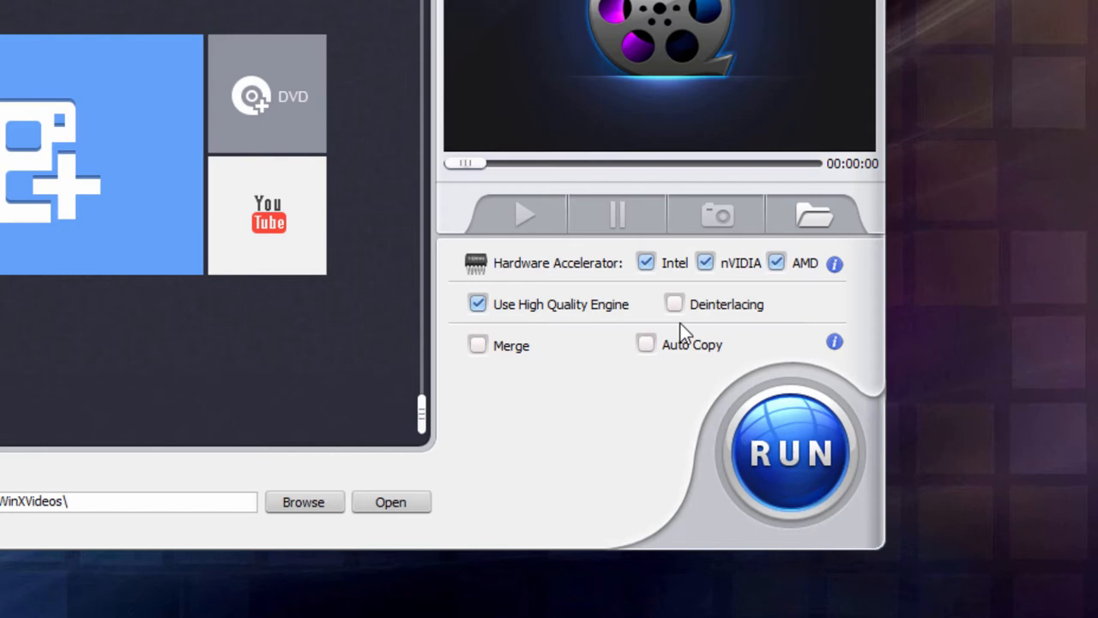
{"action": "left_click", "coordinate": [674, 303]}
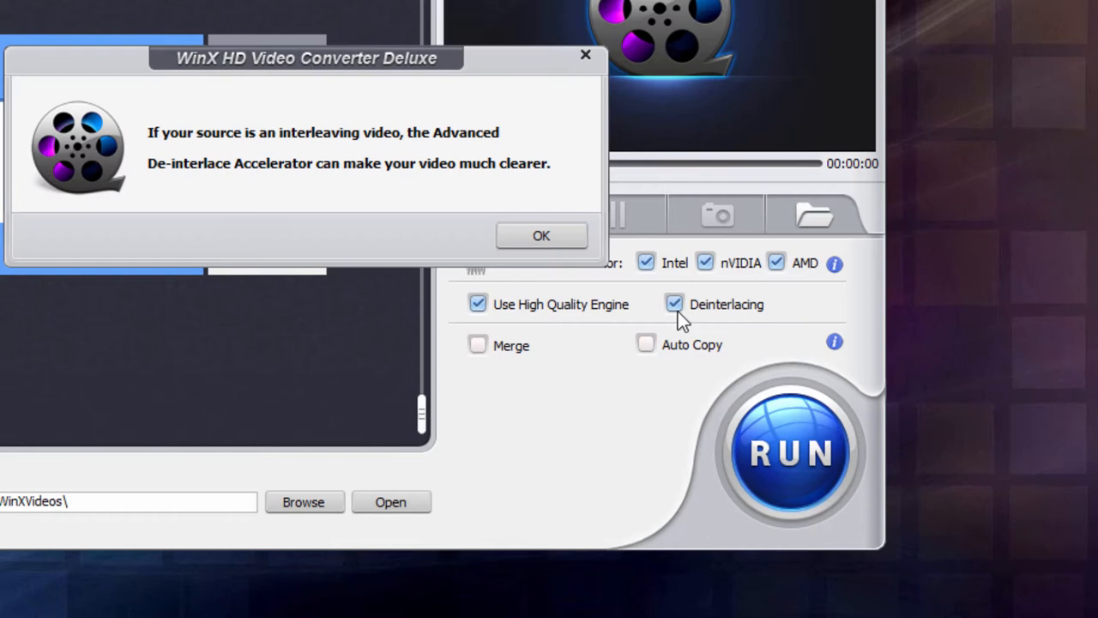
{"action": "left_click", "coordinate": [542, 235]}
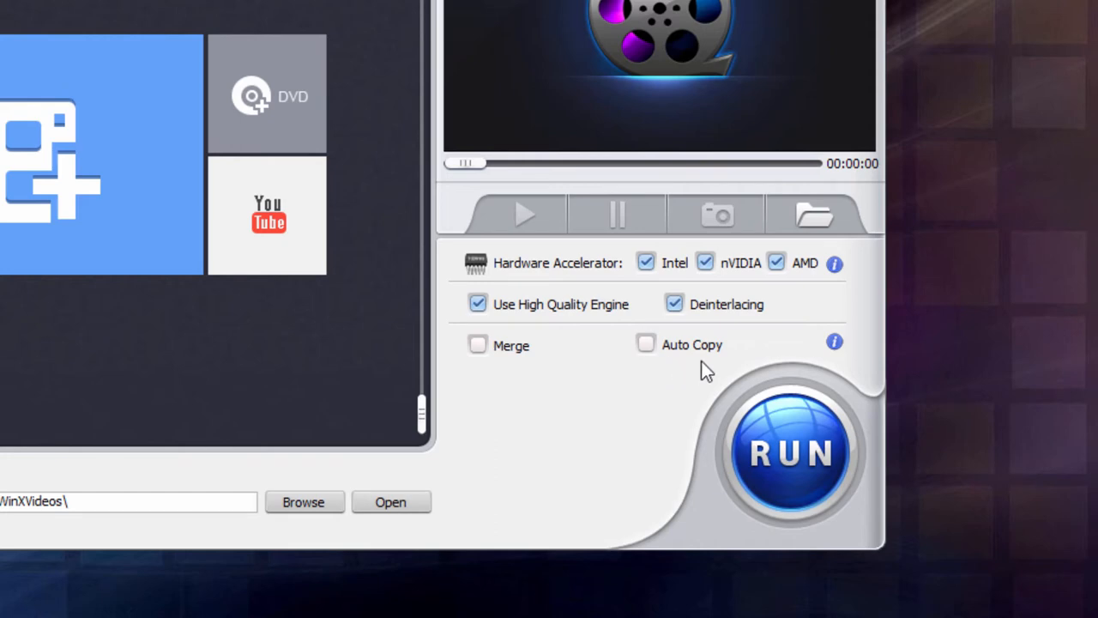
{"action": "mouse_move", "coordinate": [635, 379]}
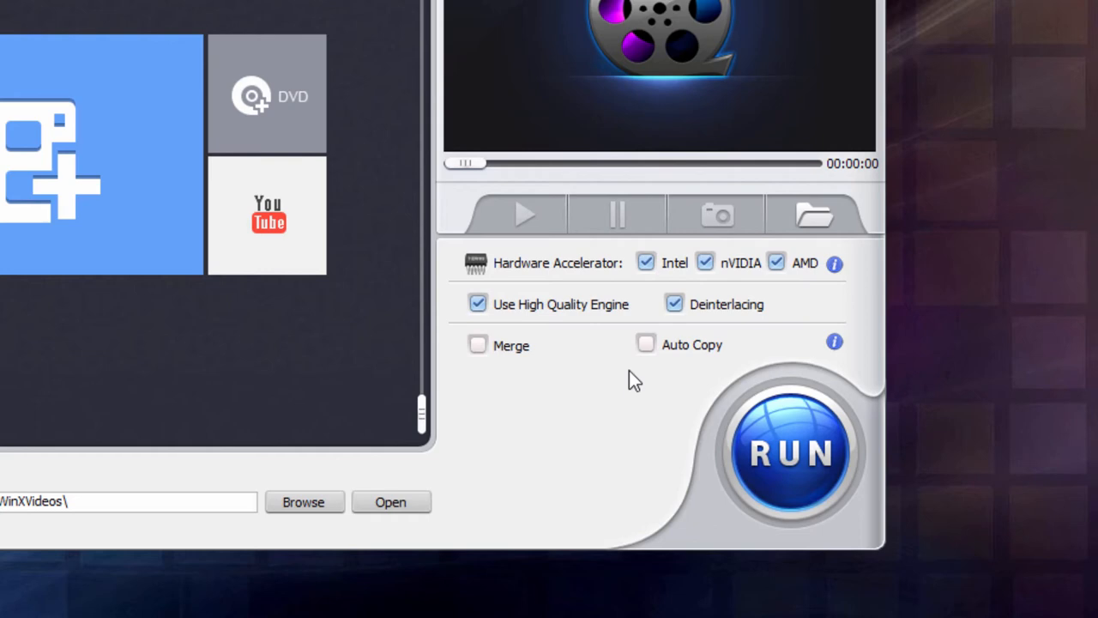
{"action": "left_click", "coordinate": [645, 343]}
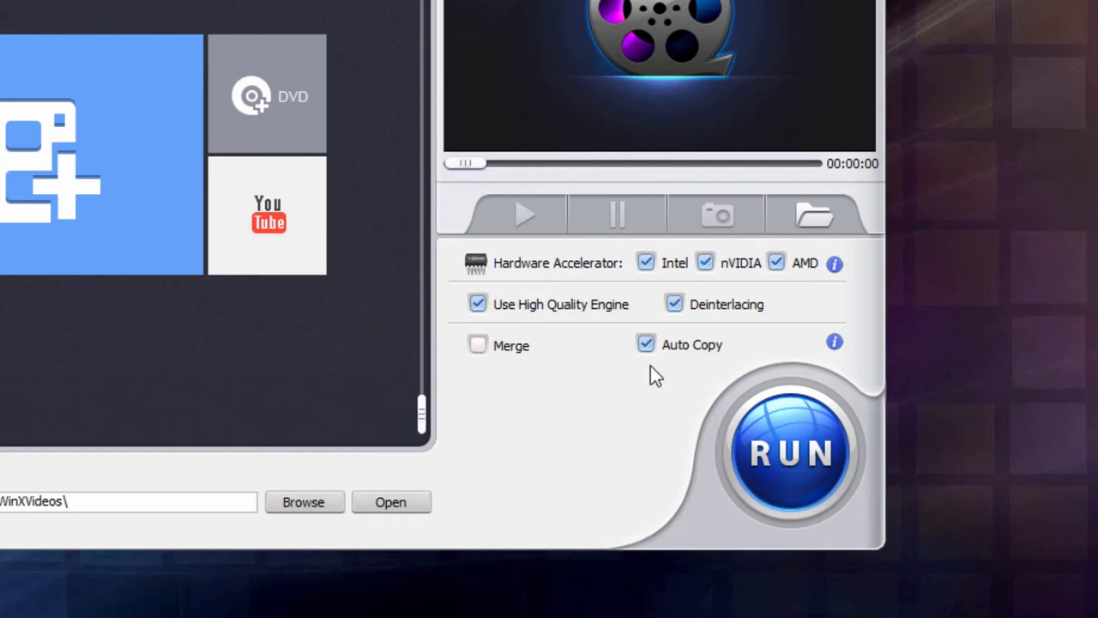
{"action": "mouse_move", "coordinate": [645, 442]}
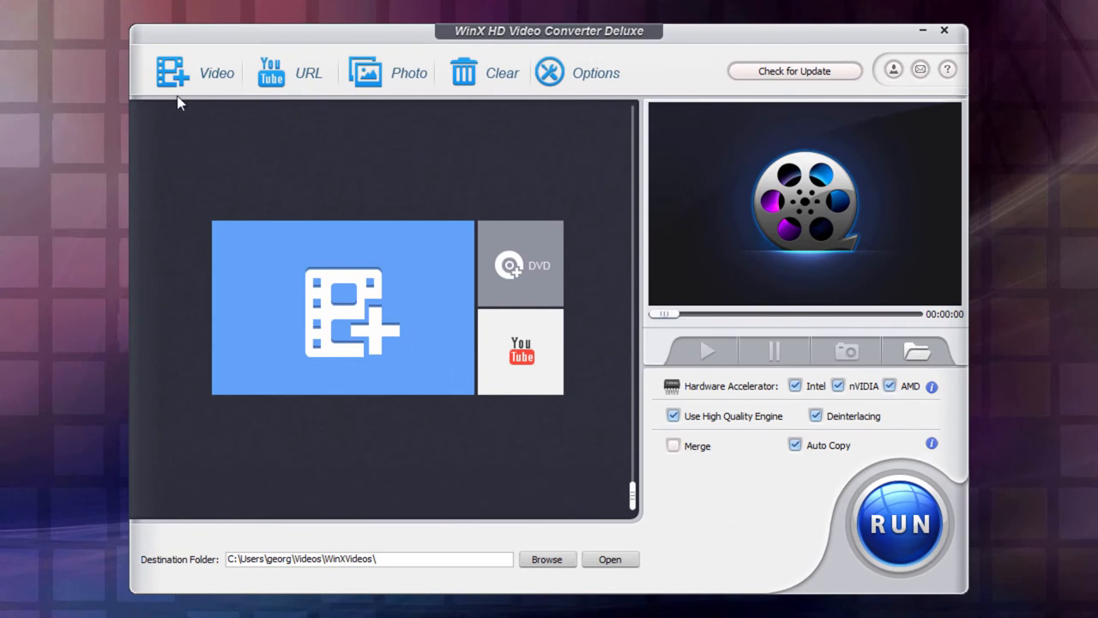
Step: Add sample_3840x2160.mkv from the MKV folder as a new source video
{"action": "left_click", "coordinate": [342, 312]}
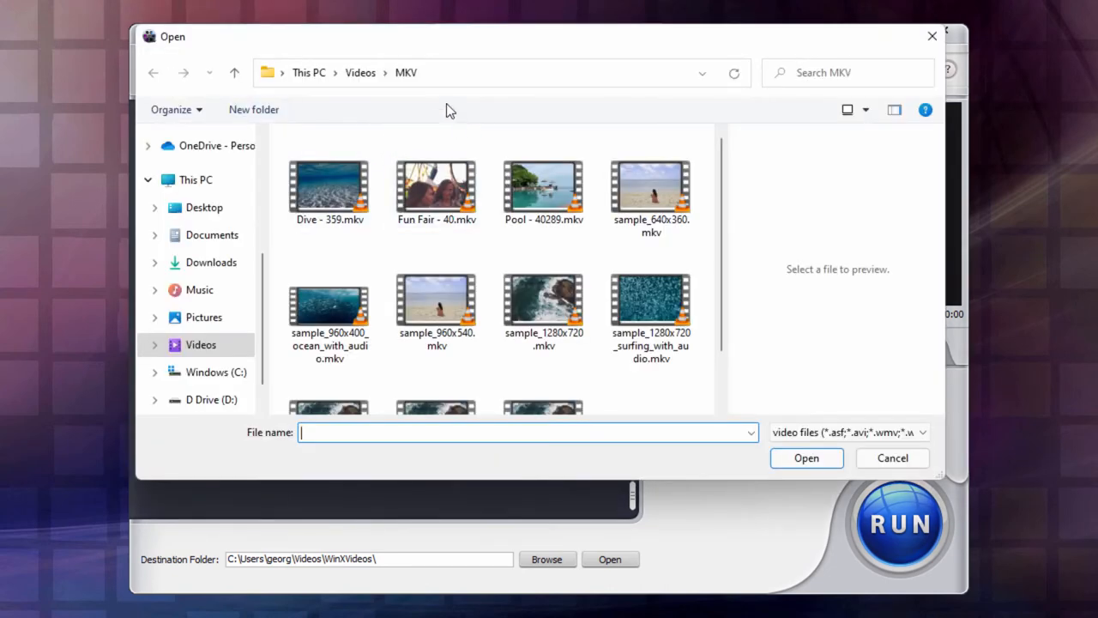
{"action": "mouse_move", "coordinate": [679, 354]}
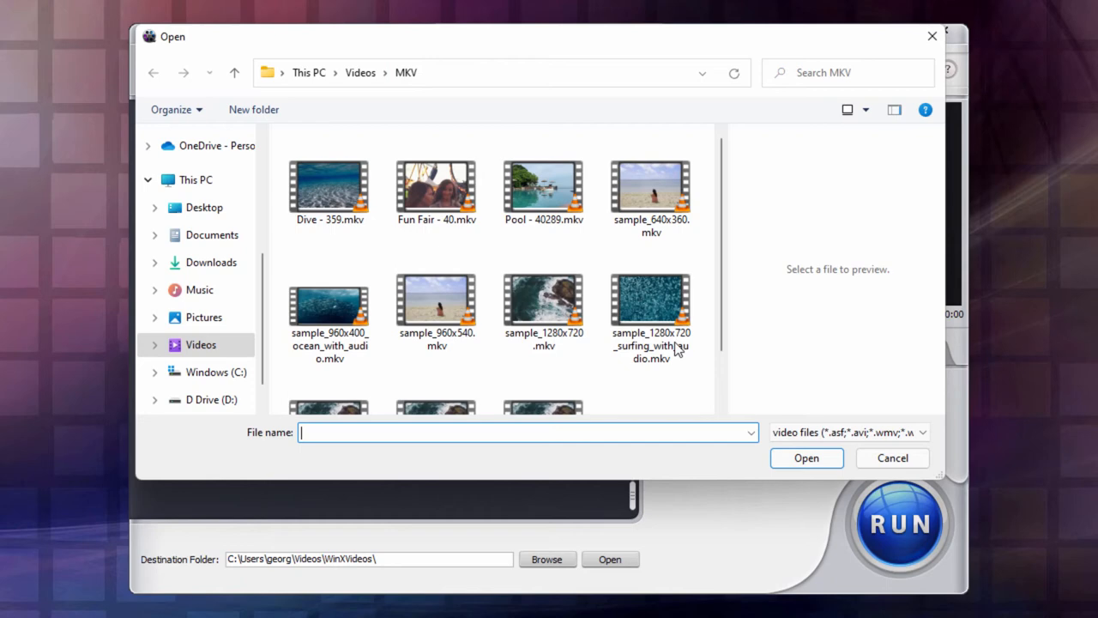
{"action": "scroll", "scroll_direction": "down", "scroll_amount": 3}
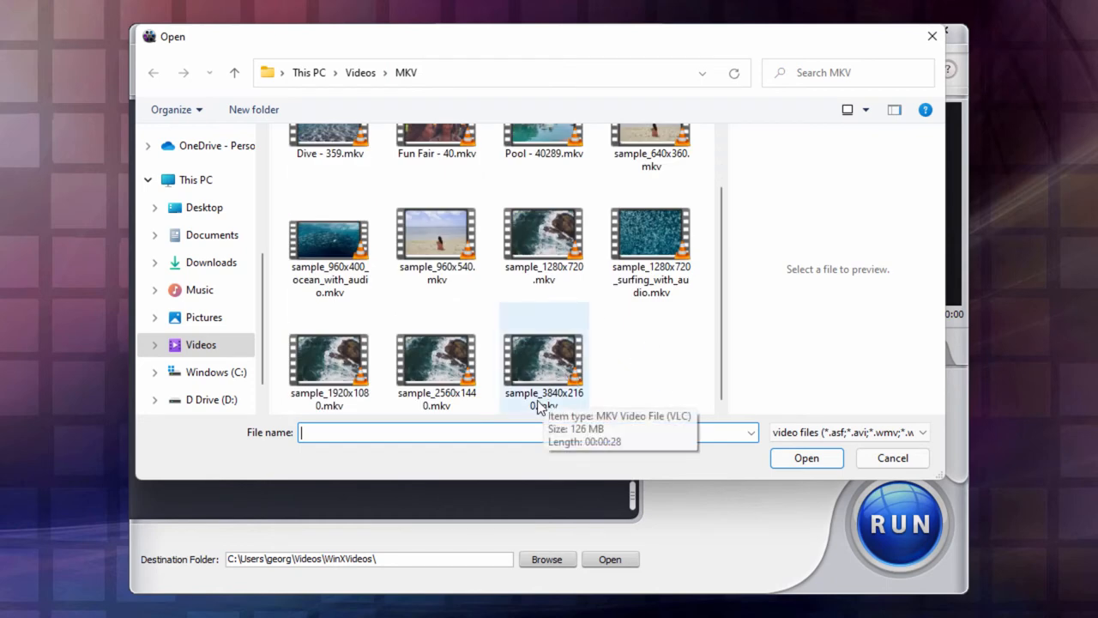
{"action": "mouse_move", "coordinate": [544, 419]}
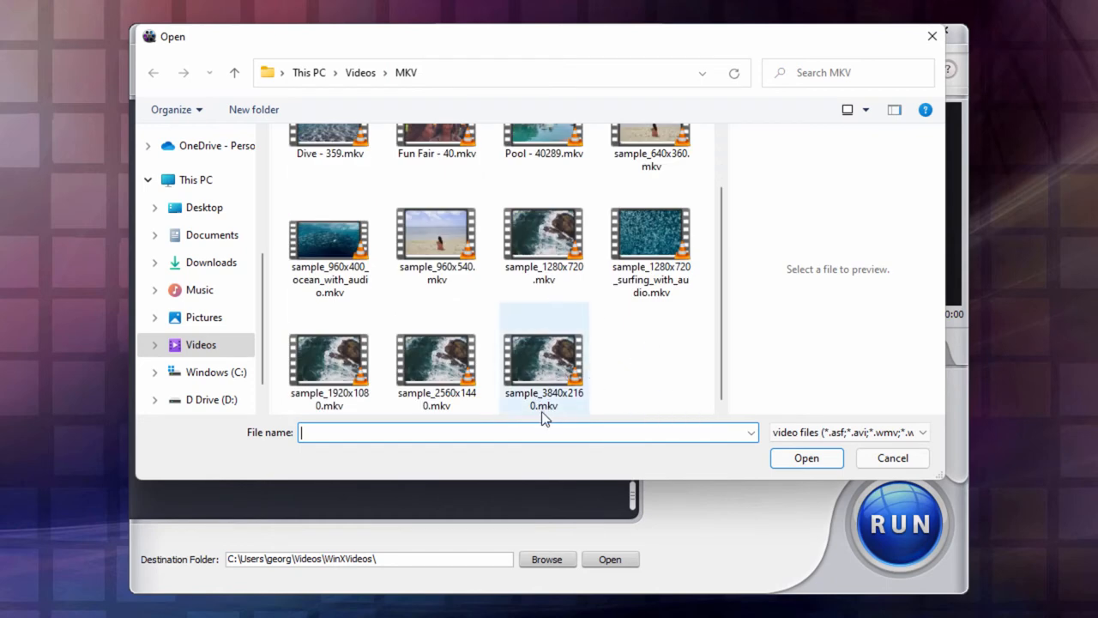
{"action": "left_click", "coordinate": [542, 355]}
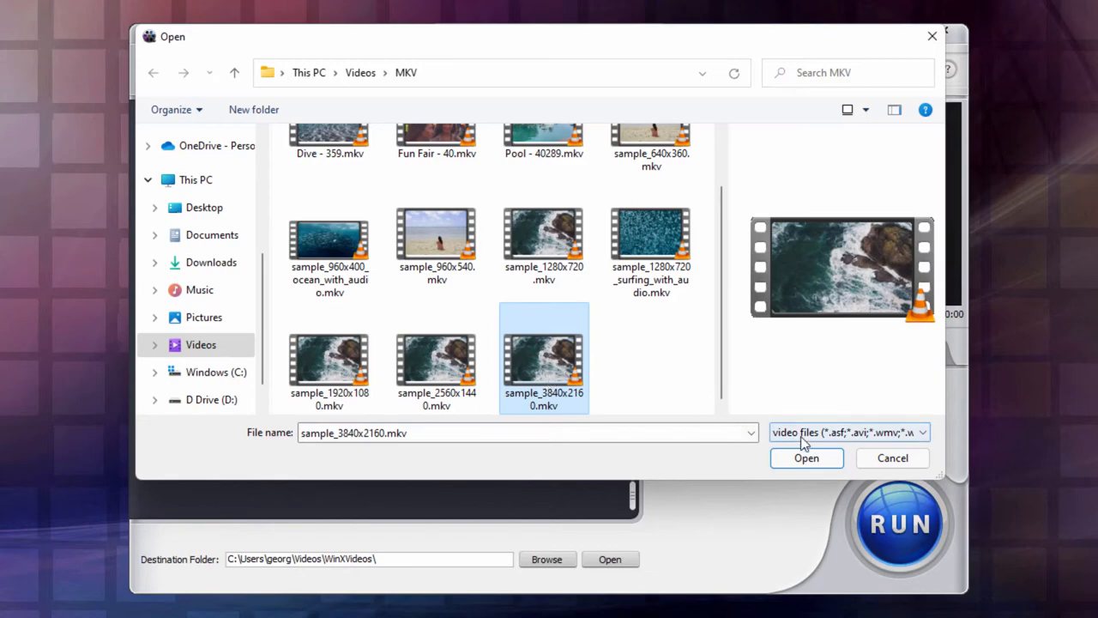
{"action": "left_click", "coordinate": [806, 456]}
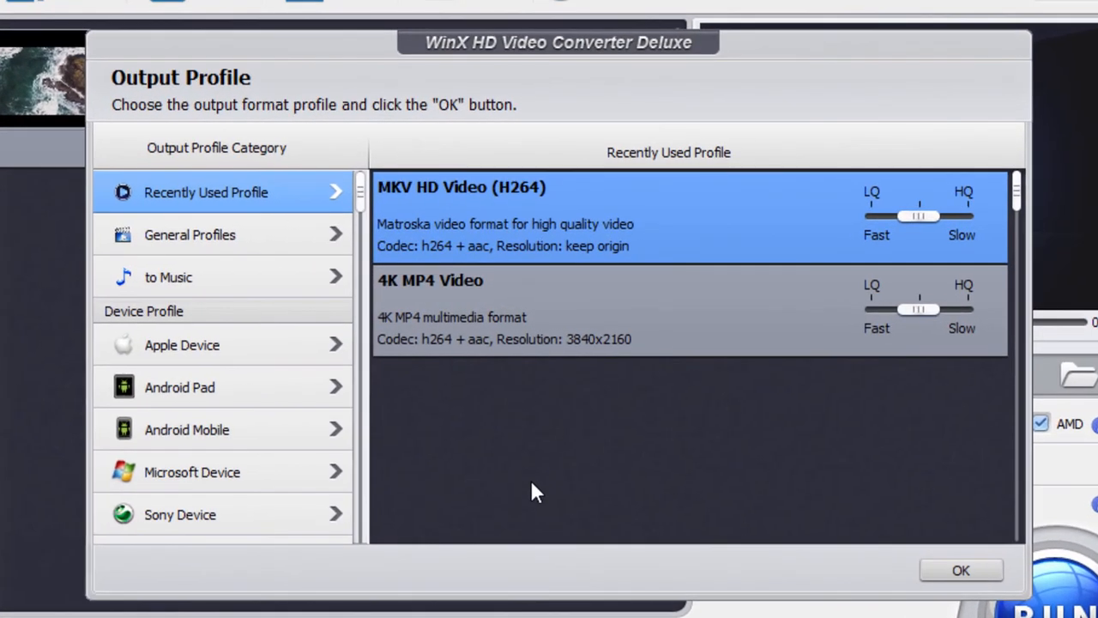
Step: Choose 4K MP4 Video from General Profiles as the output for sample_3840x2160.mkv
{"action": "left_click", "coordinate": [189, 233]}
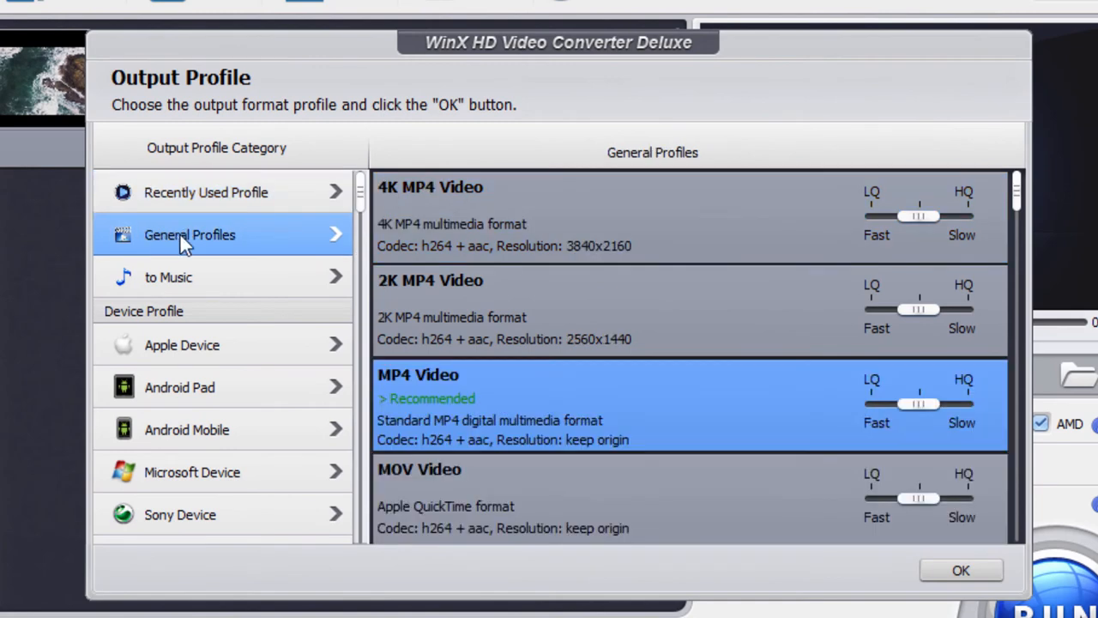
{"action": "mouse_move", "coordinate": [563, 474]}
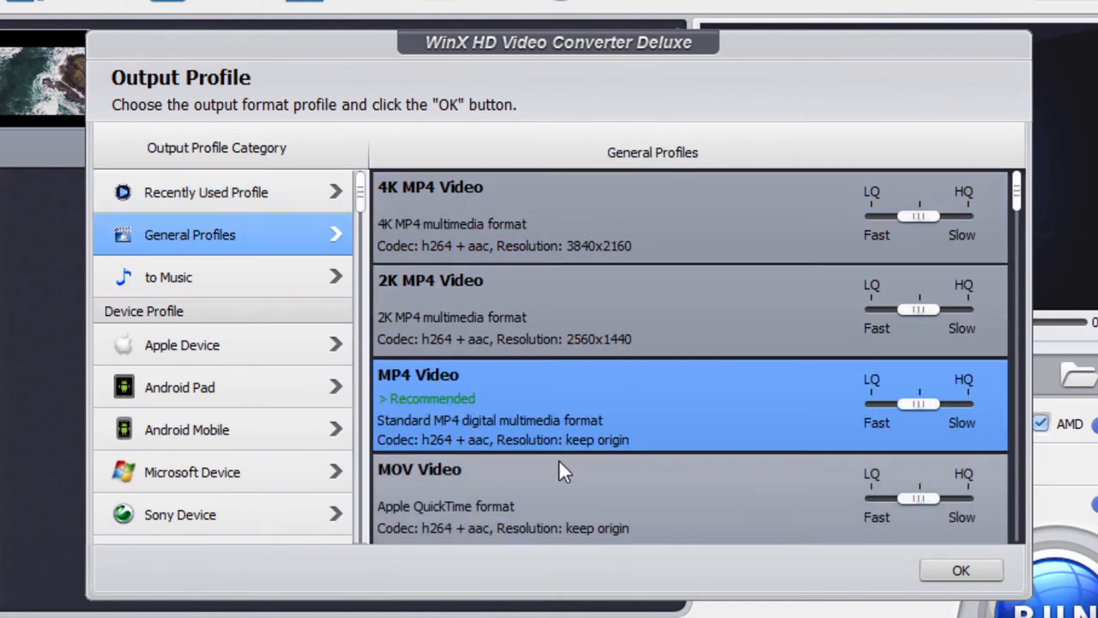
{"action": "mouse_move", "coordinate": [455, 205]}
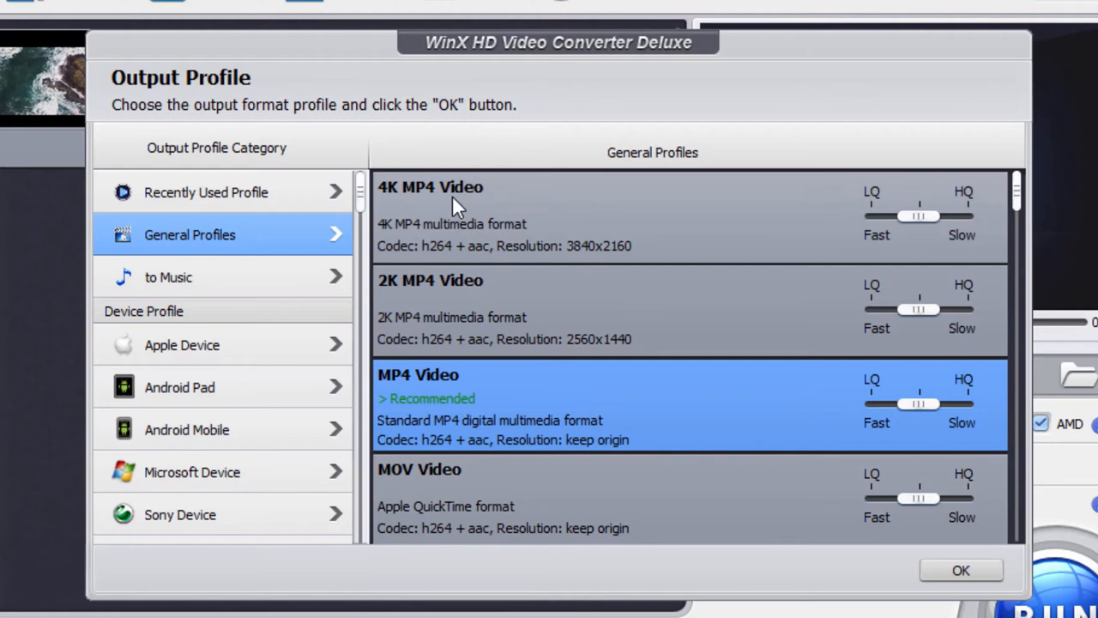
{"action": "mouse_move", "coordinate": [601, 213]}
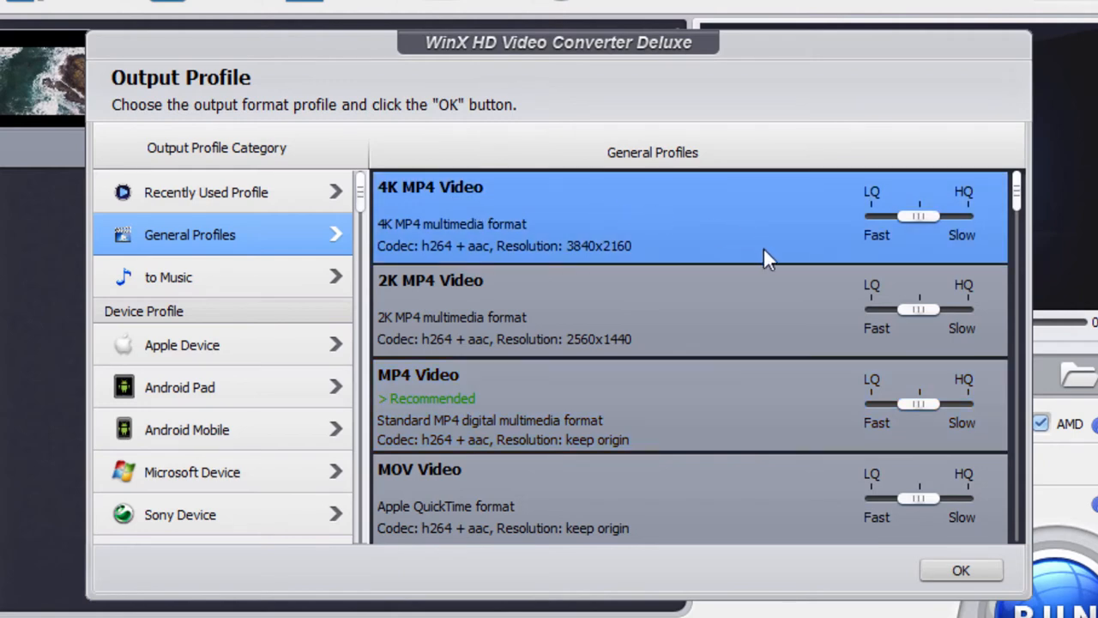
{"action": "mouse_move", "coordinate": [875, 213]}
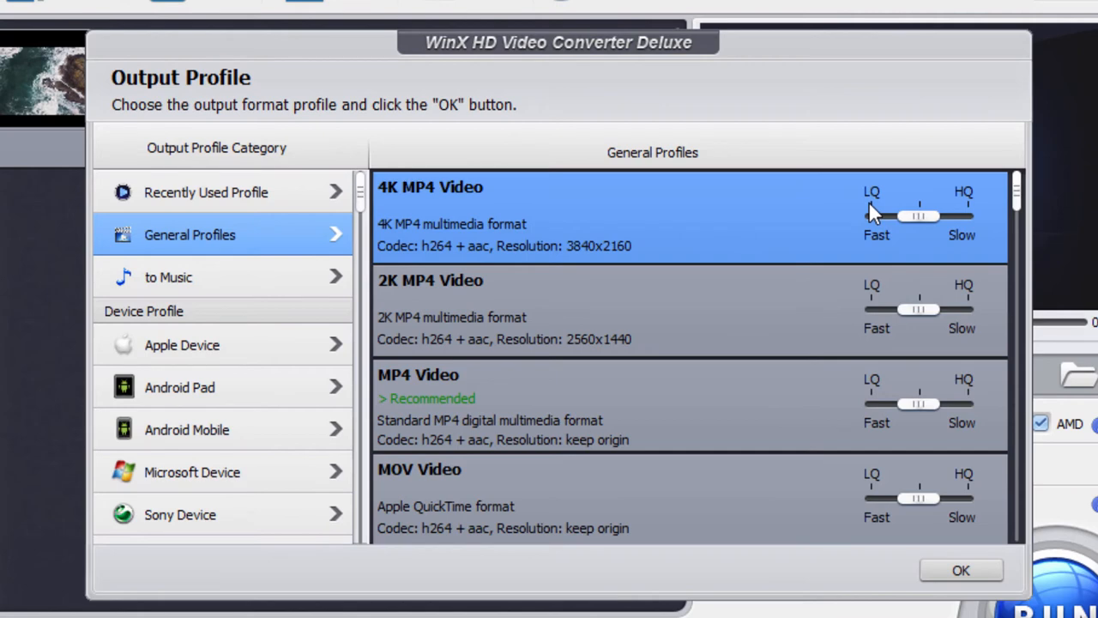
{"action": "mouse_move", "coordinate": [859, 266]}
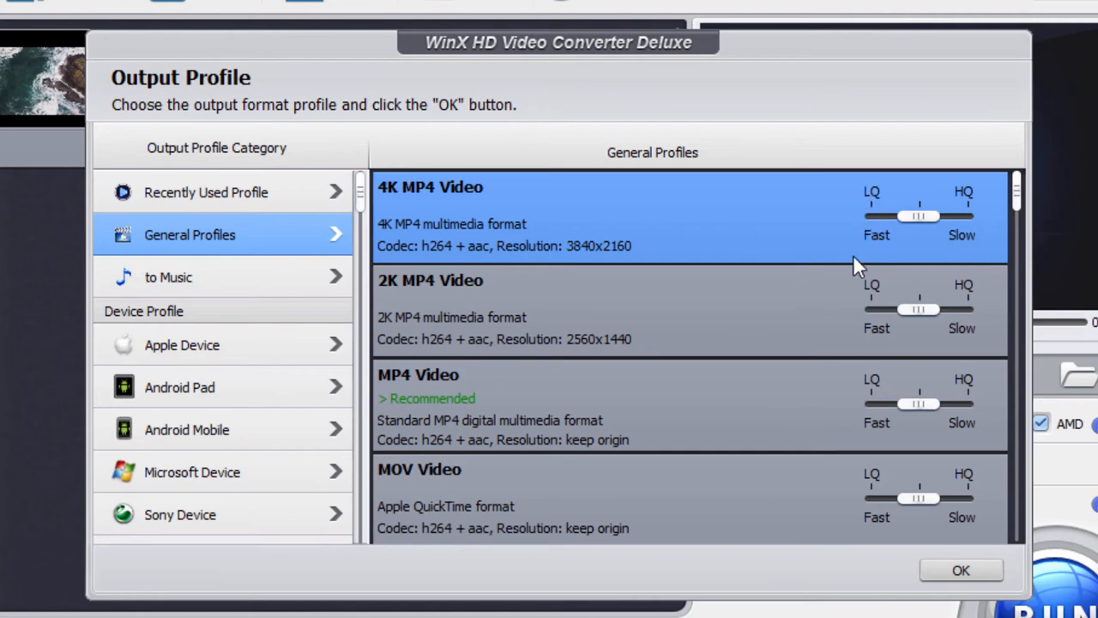
{"action": "mouse_move", "coordinate": [985, 249]}
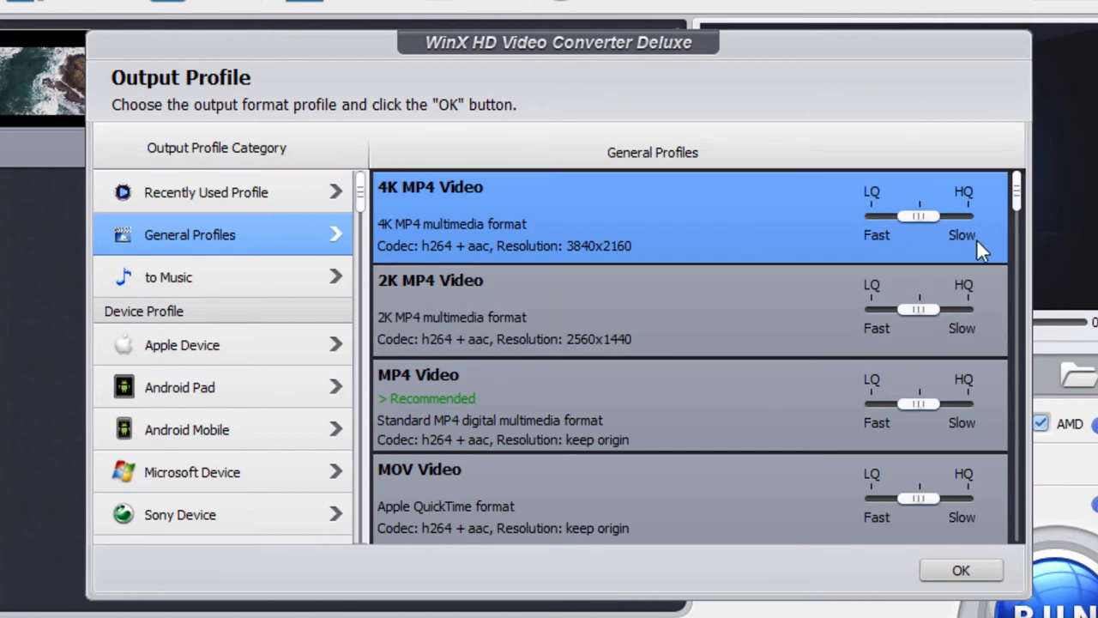
{"action": "mouse_move", "coordinate": [927, 266]}
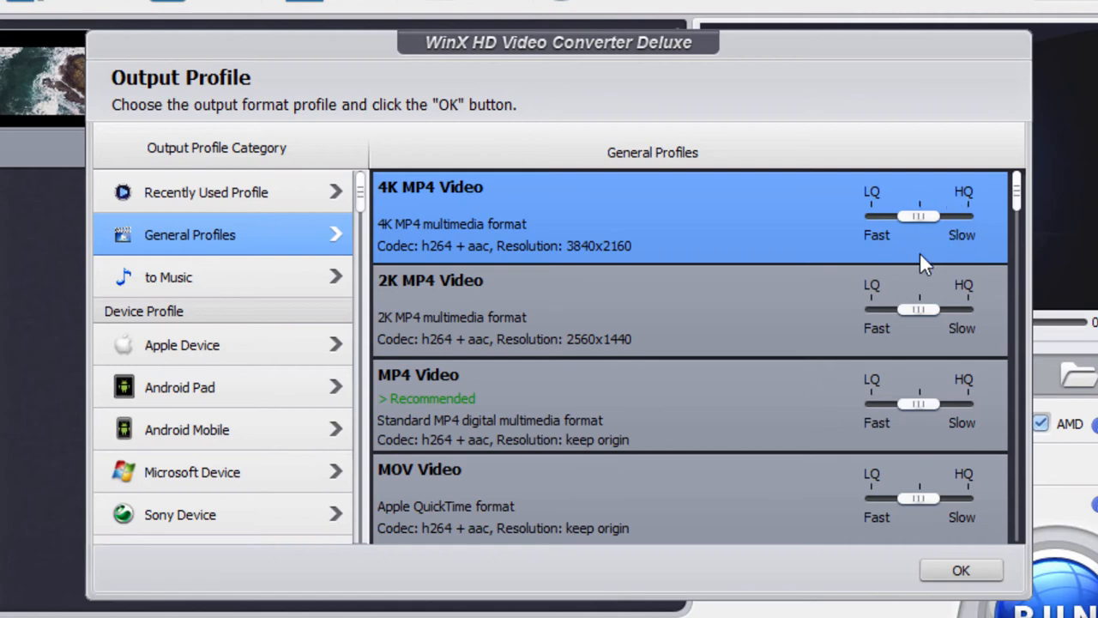
{"action": "mouse_move", "coordinate": [980, 223]}
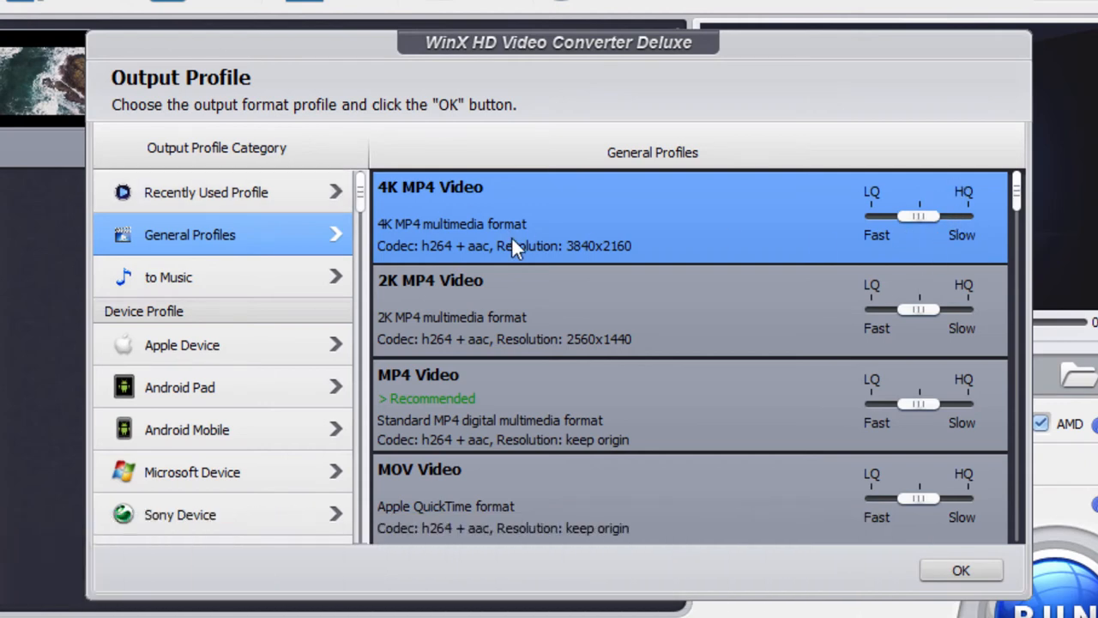
{"action": "left_click", "coordinate": [960, 570]}
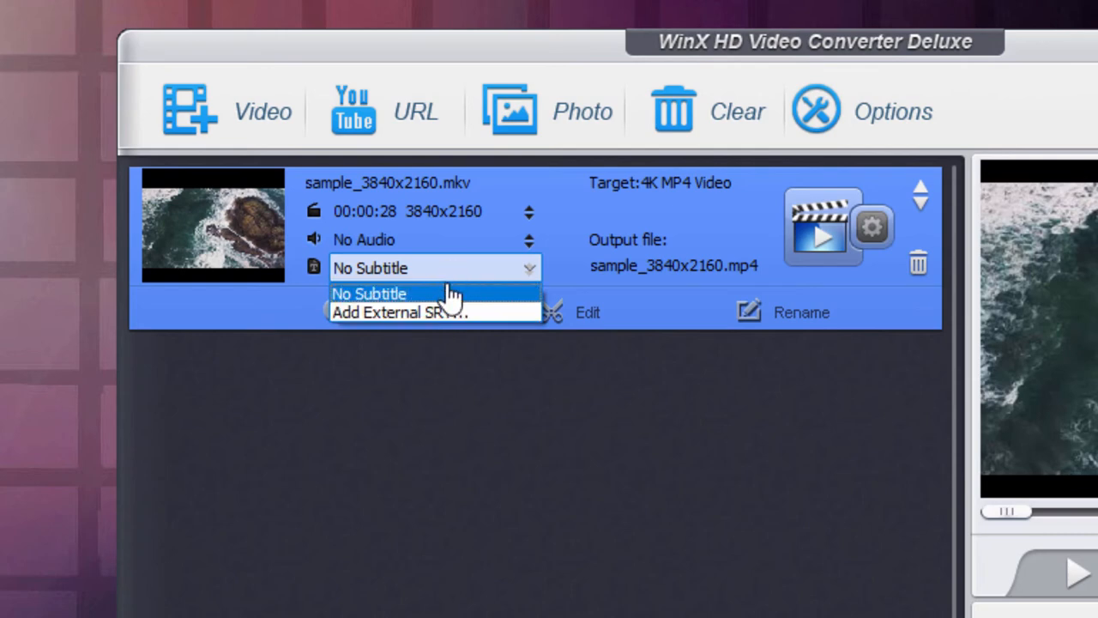
{"action": "mouse_move", "coordinate": [415, 317]}
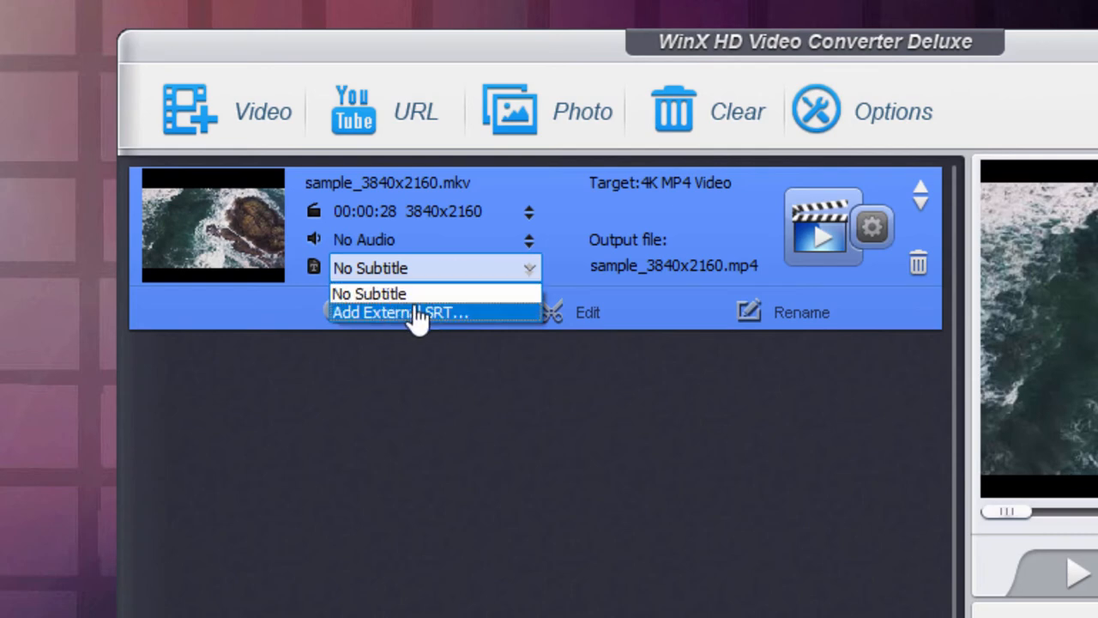
{"action": "mouse_move", "coordinate": [472, 333]}
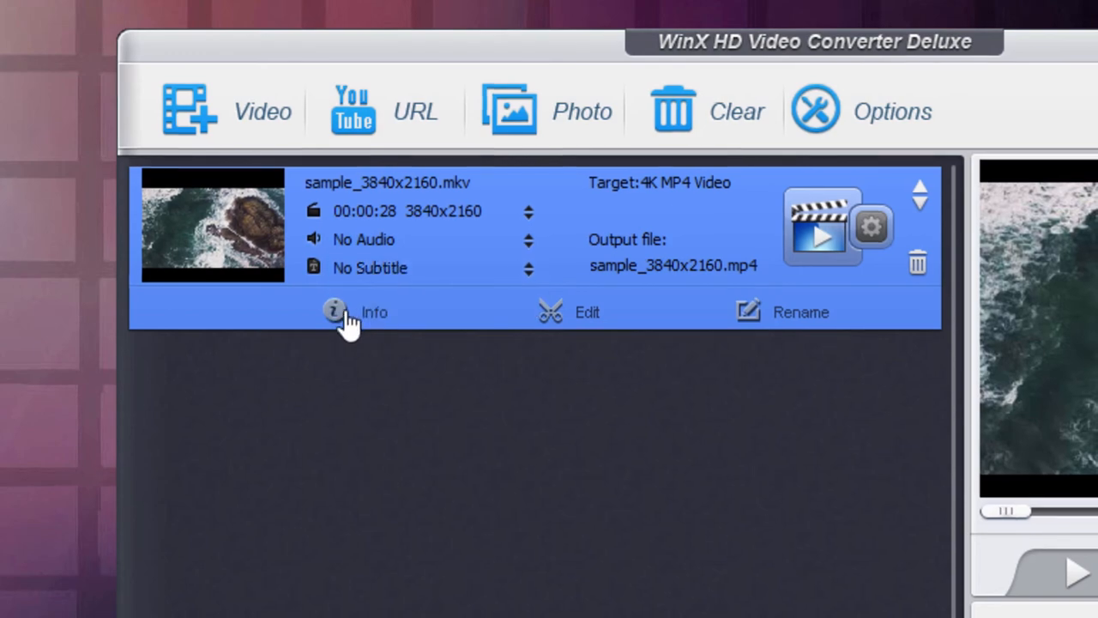
{"action": "left_click", "coordinate": [333, 312]}
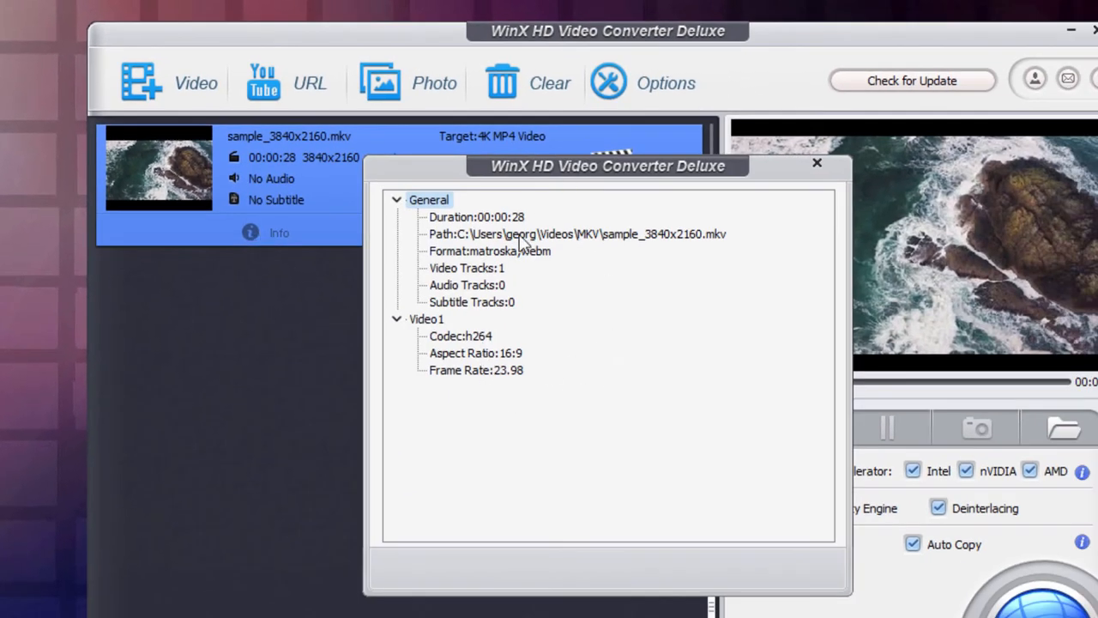
{"action": "left_click", "coordinate": [816, 163]}
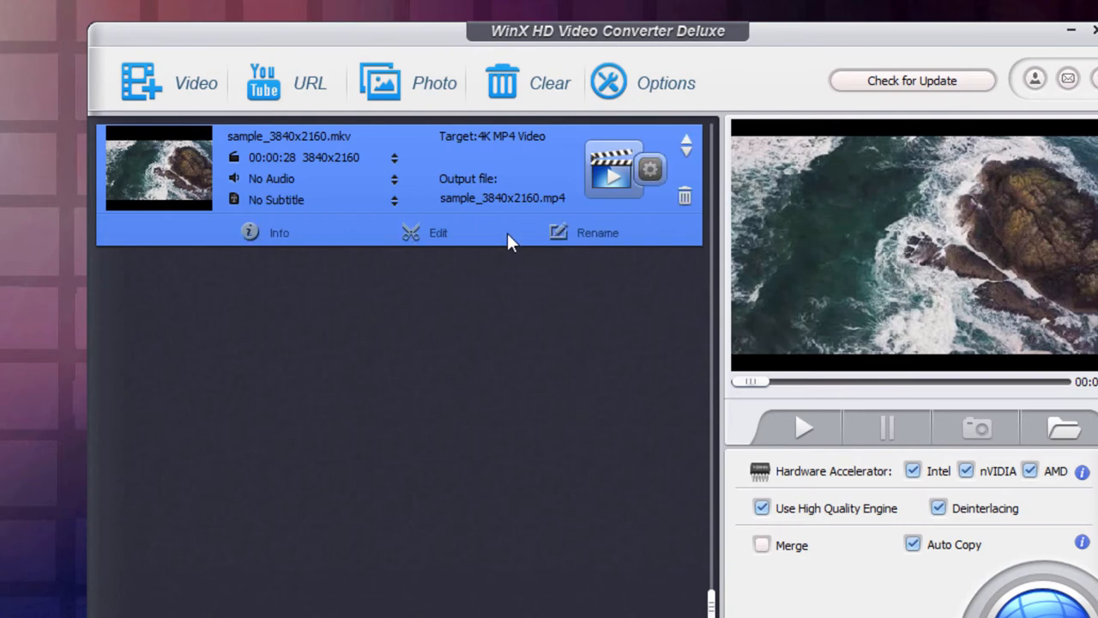
{"action": "left_click", "coordinate": [436, 234]}
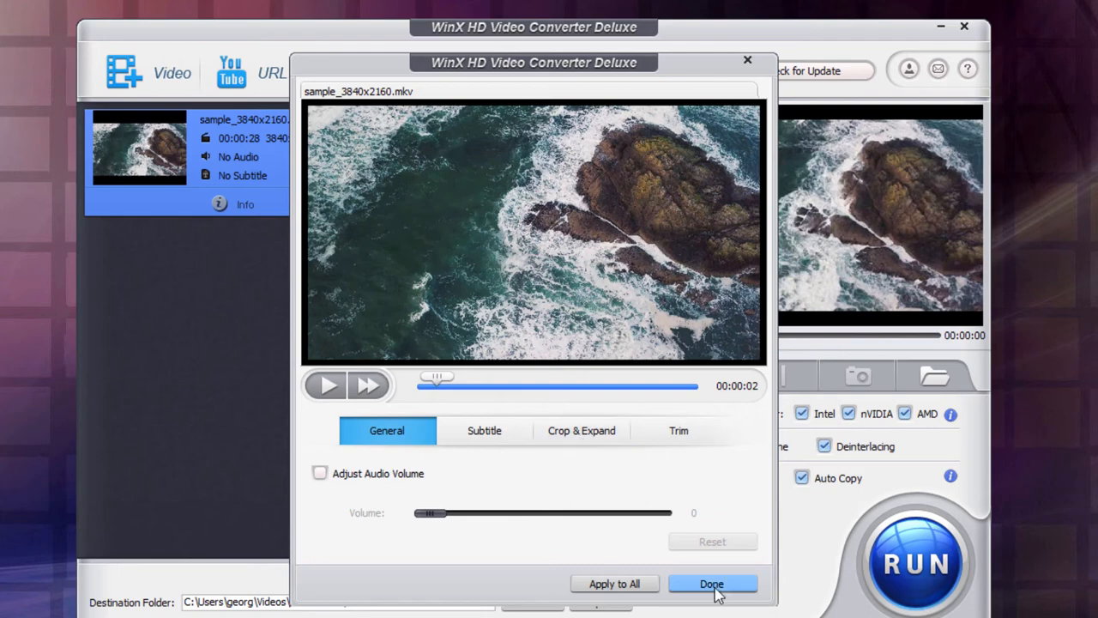
{"action": "left_click", "coordinate": [714, 584]}
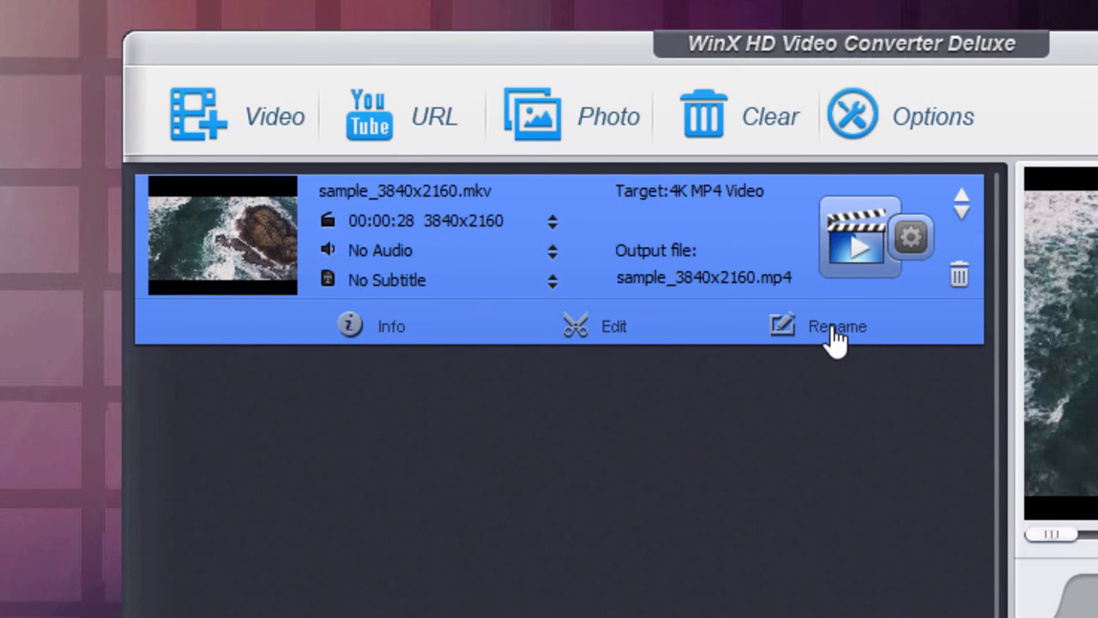
{"action": "mouse_move", "coordinate": [679, 282]}
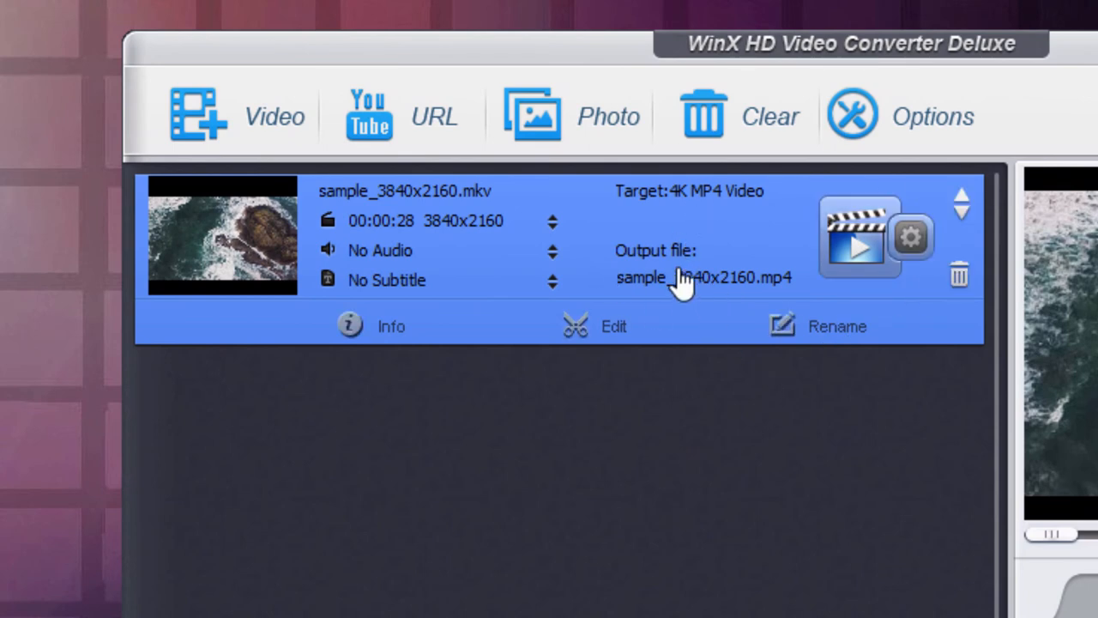
{"action": "mouse_move", "coordinate": [685, 308]}
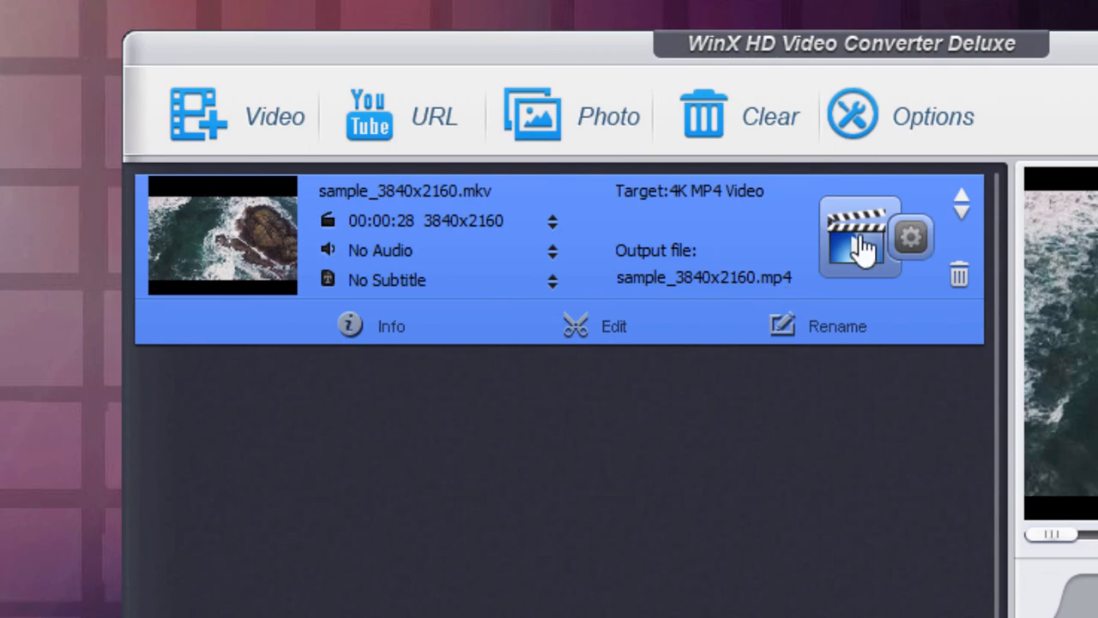
{"action": "left_click", "coordinate": [858, 238]}
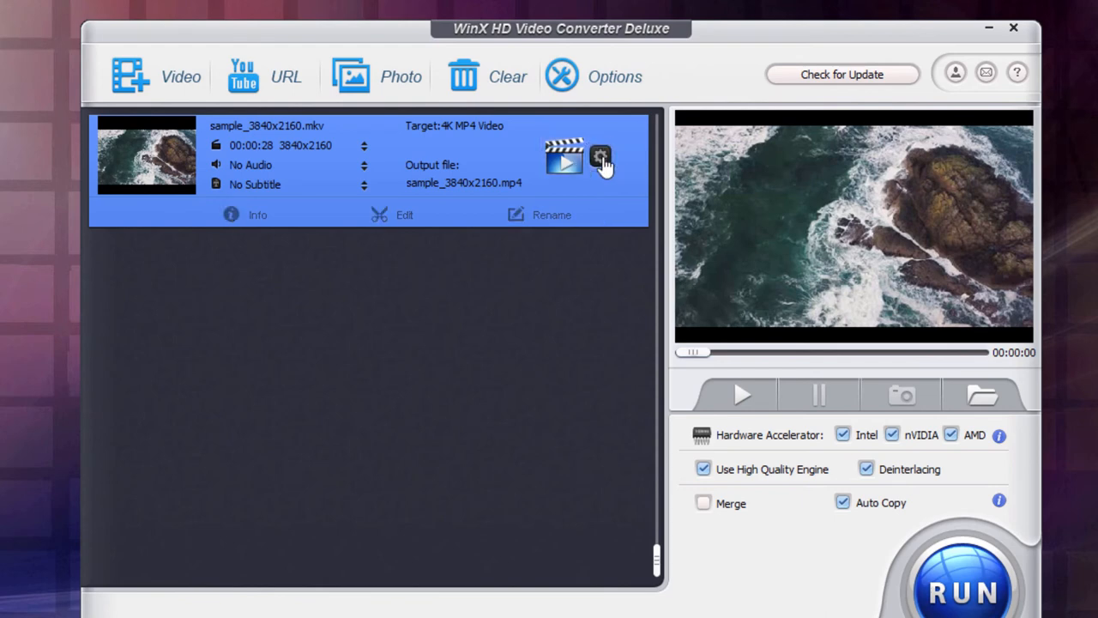
{"action": "left_click", "coordinate": [599, 158]}
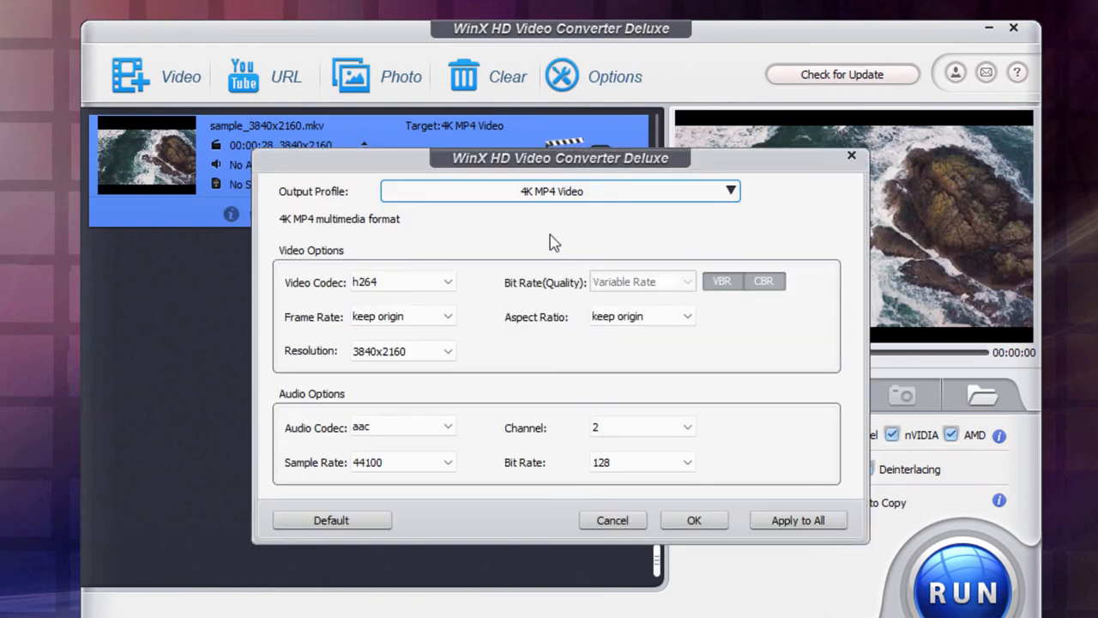
{"action": "left_click", "coordinate": [559, 190]}
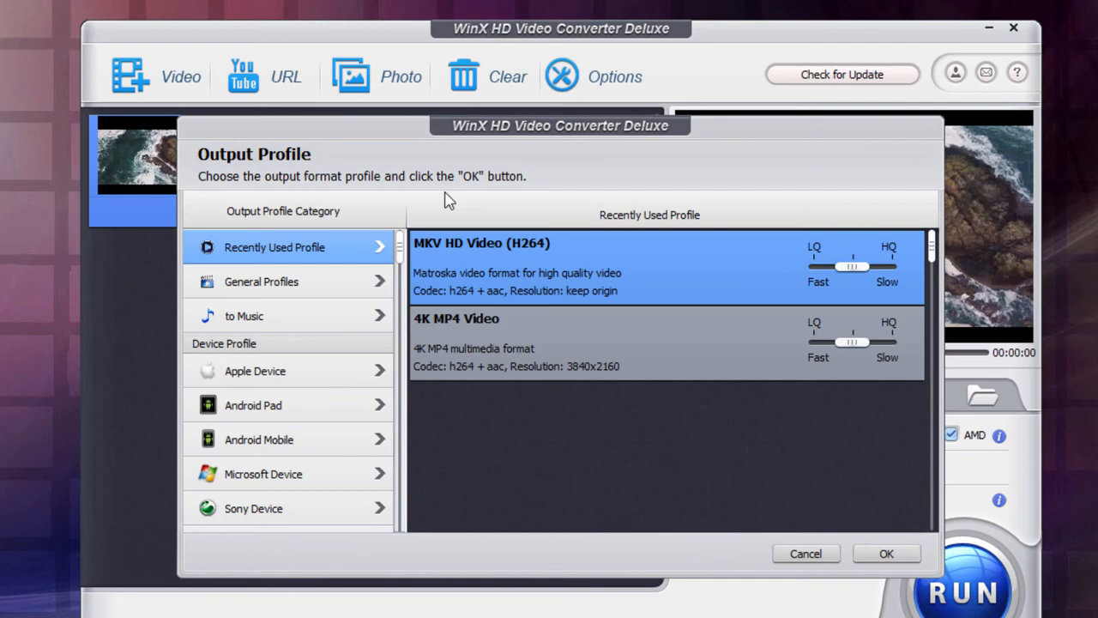
{"action": "left_click", "coordinate": [886, 553]}
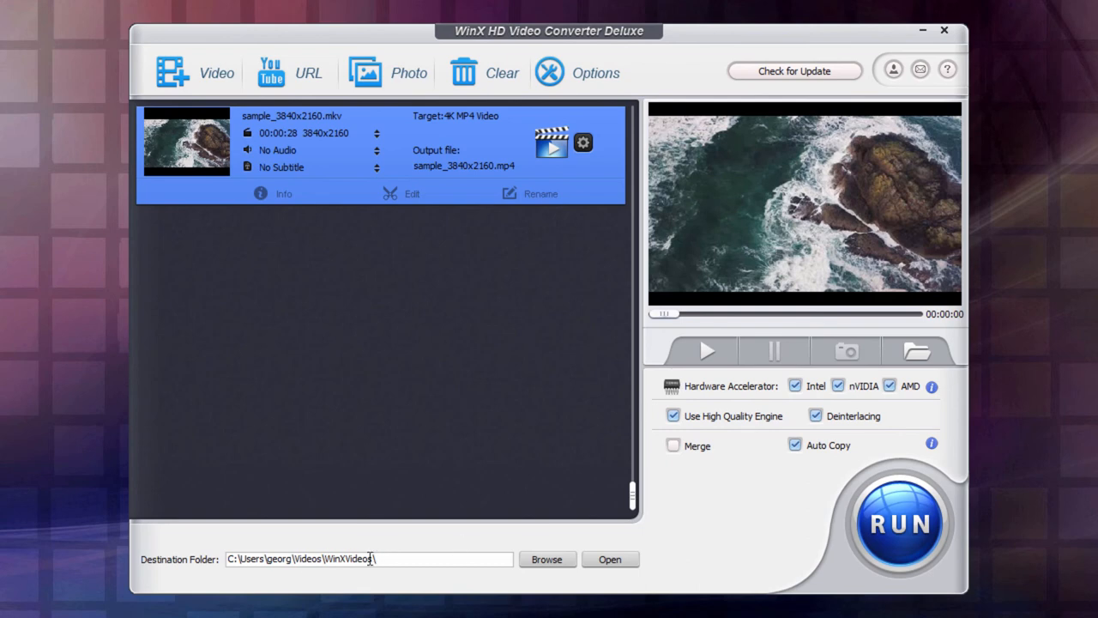
{"action": "mouse_move", "coordinate": [714, 396]}
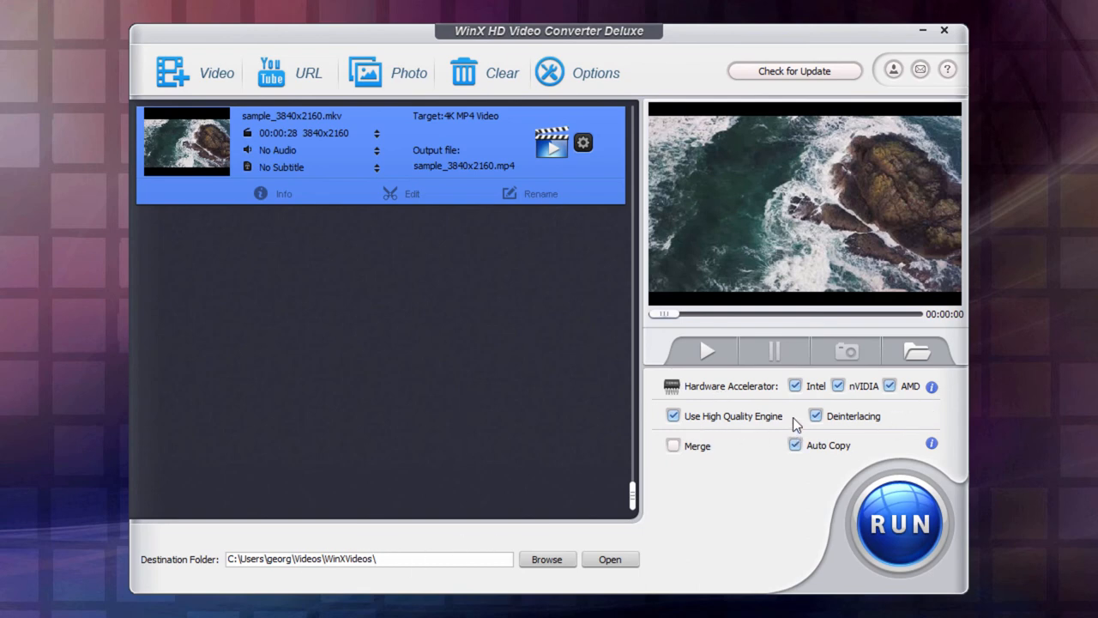
Step: Switch Deinterlacing off while High Quality Engine and Auto Copy stay on
{"action": "left_click", "coordinate": [815, 416]}
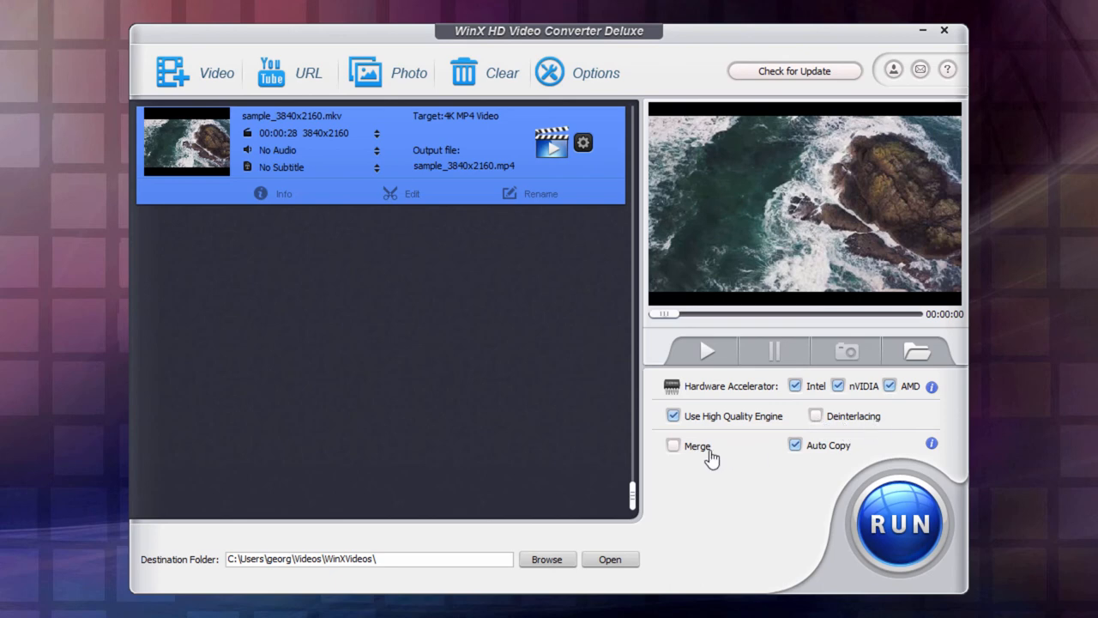
{"action": "mouse_move", "coordinate": [335, 237]}
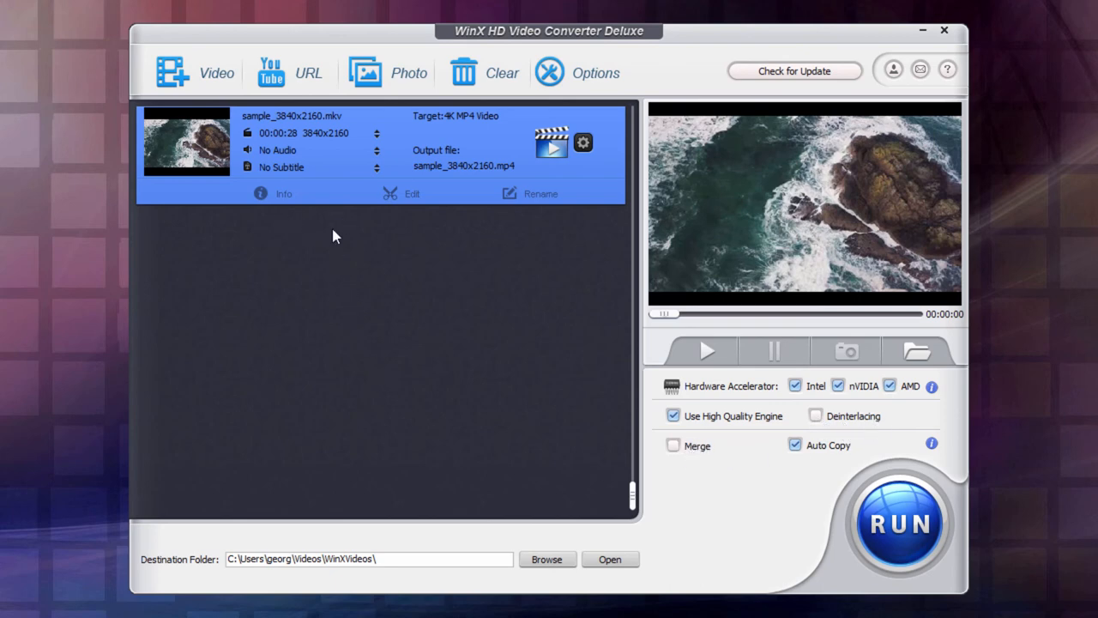
{"action": "mouse_move", "coordinate": [487, 464]}
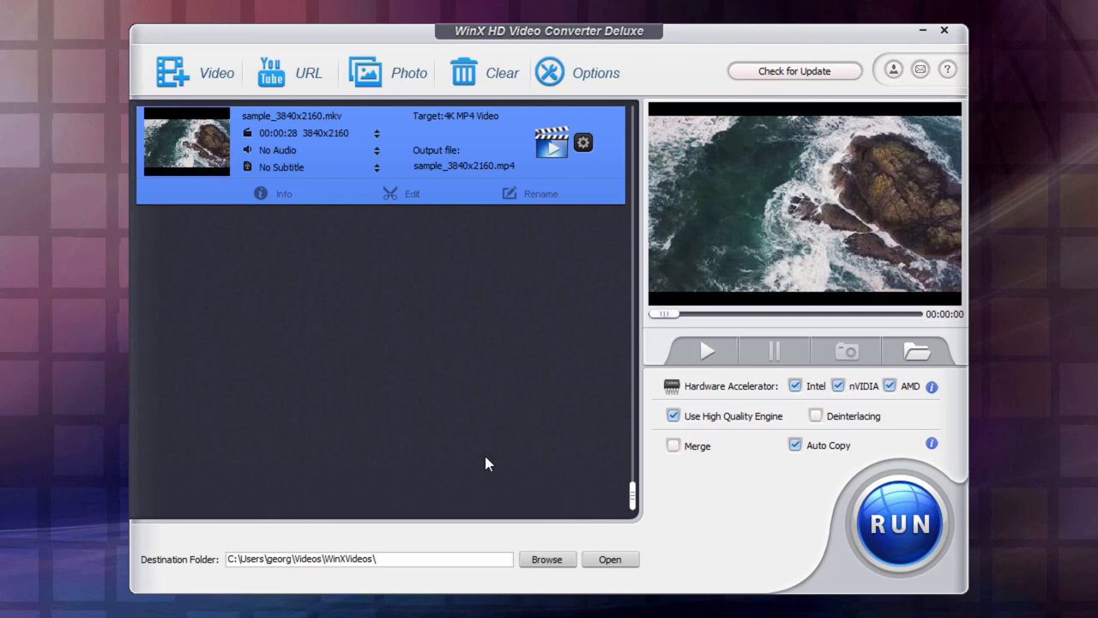
{"action": "mouse_move", "coordinate": [796, 482]}
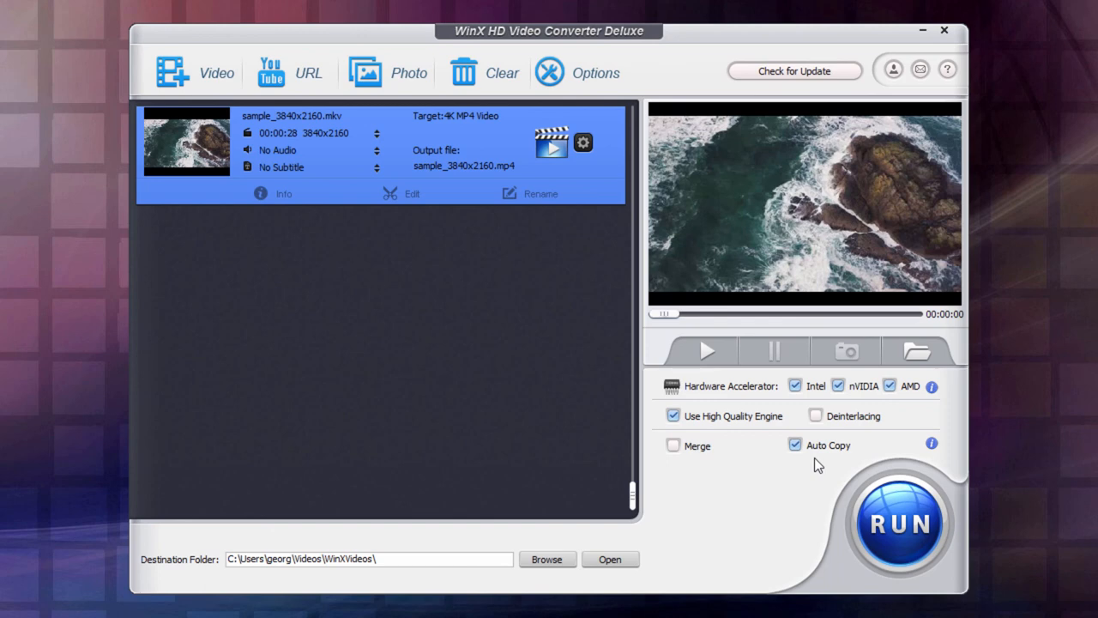
Step: Run the MKV-to-4K-MP4 conversion and select the resulting sample_3840x2160.mp4 in the WinXVideos folder
{"action": "left_click", "coordinate": [899, 524]}
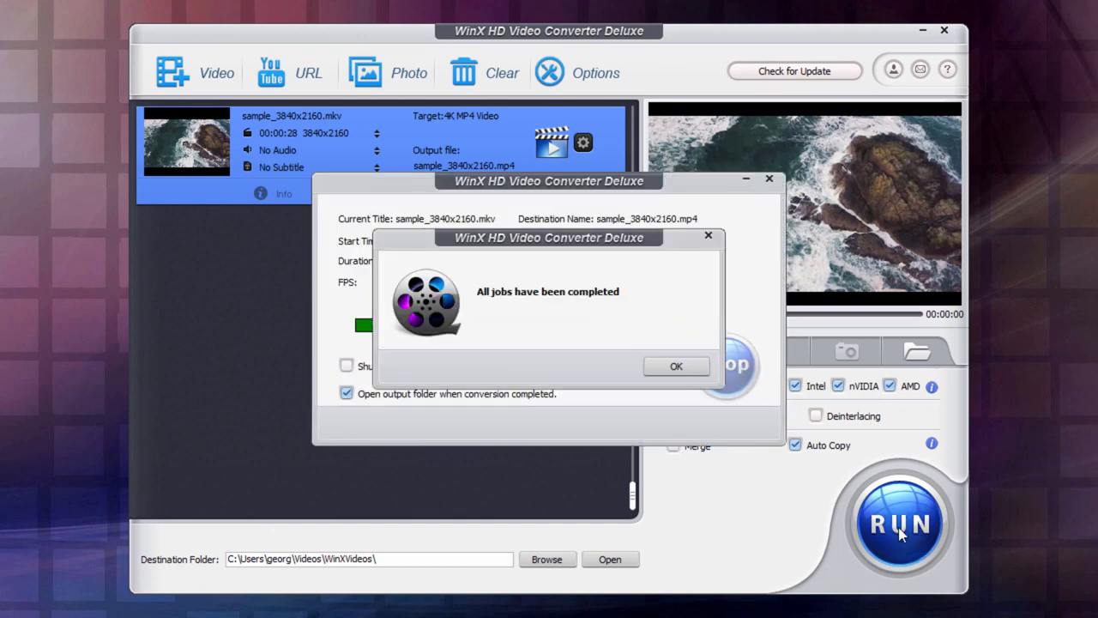
{"action": "mouse_move", "coordinate": [676, 368]}
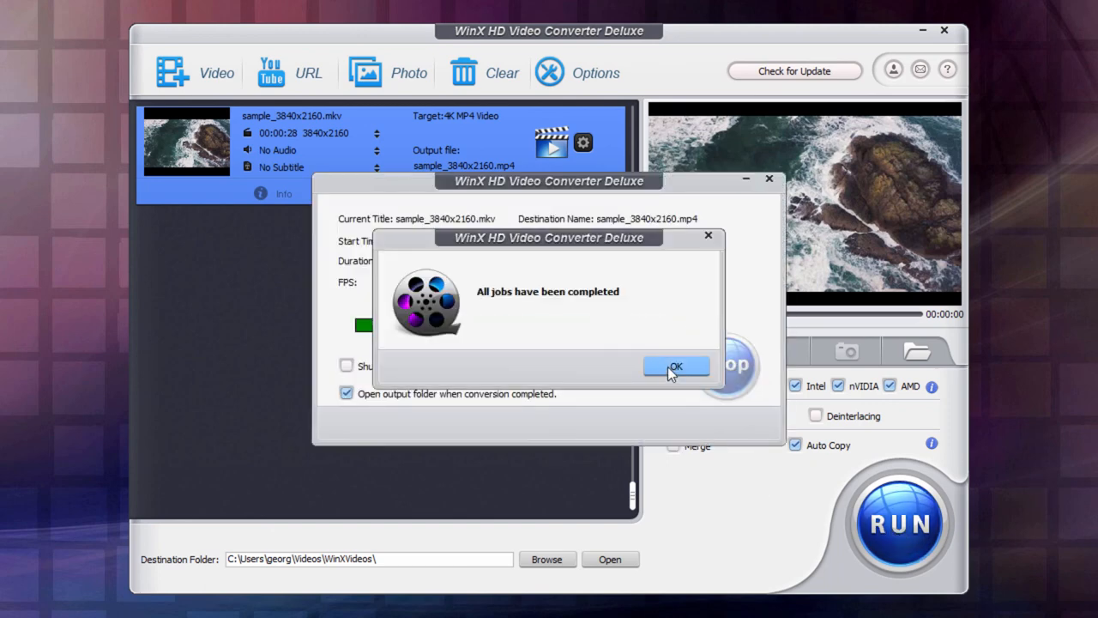
{"action": "left_click", "coordinate": [676, 365]}
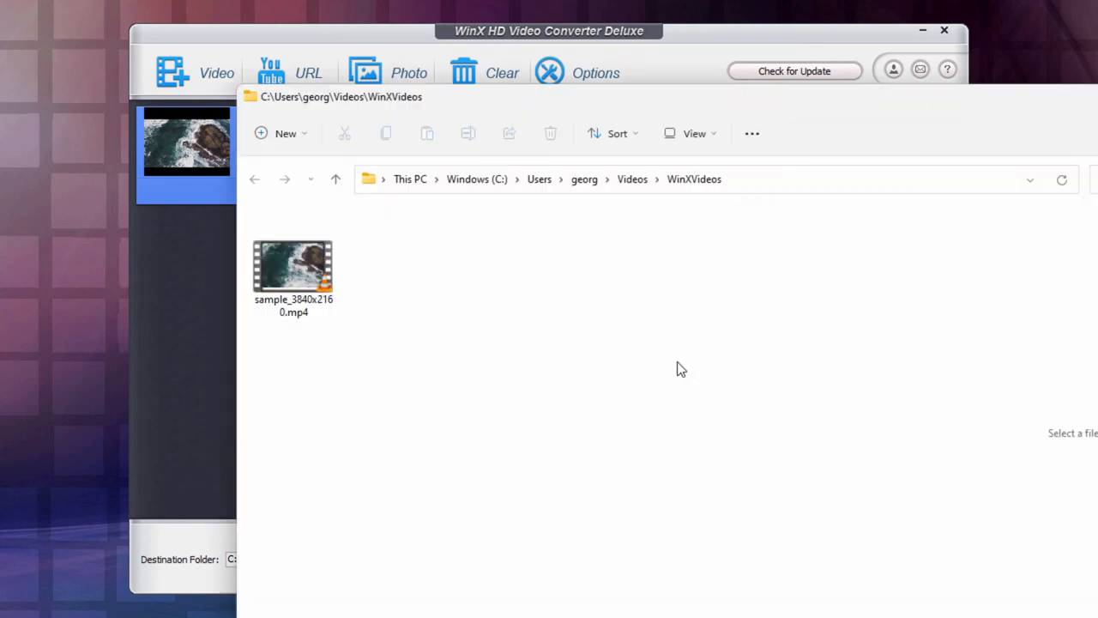
{"action": "left_click", "coordinate": [294, 264]}
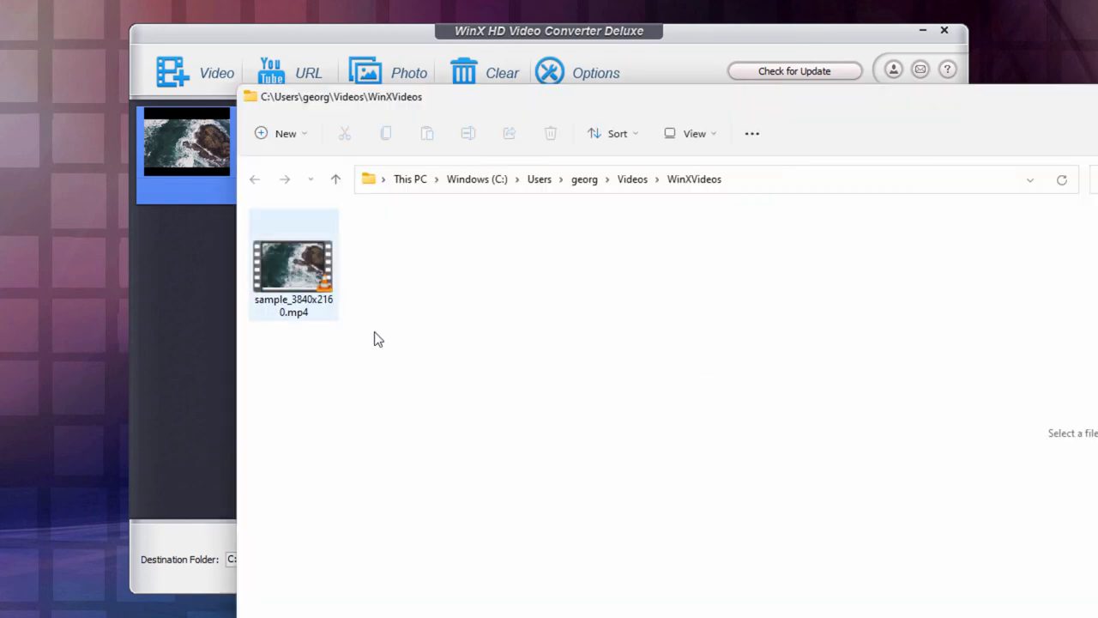
{"action": "mouse_move", "coordinate": [311, 323]}
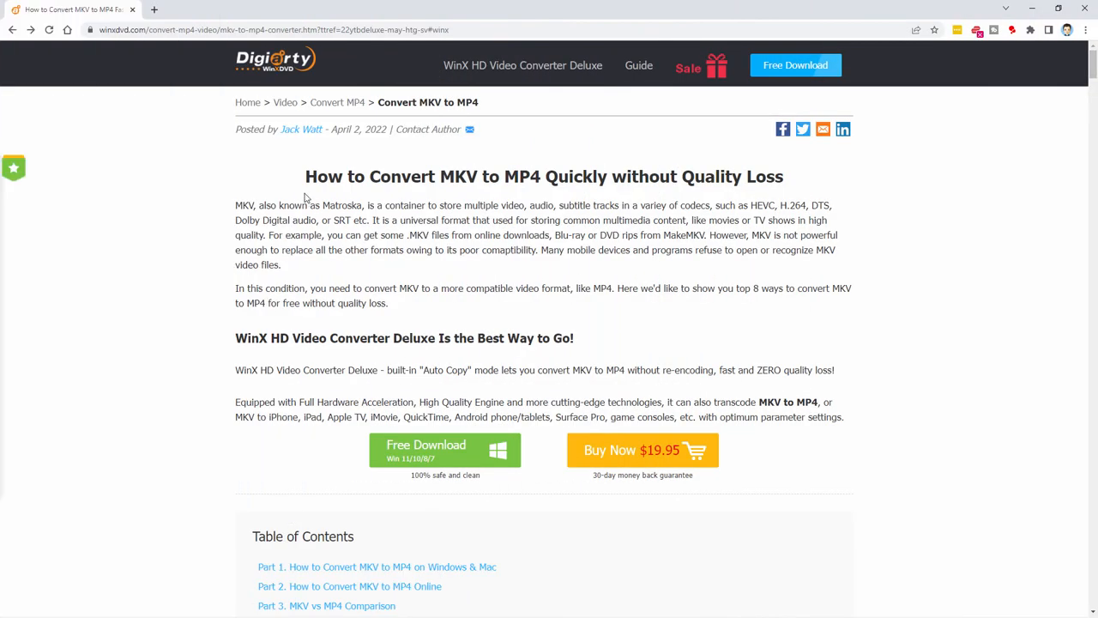
{"action": "mouse_move", "coordinate": [576, 192]}
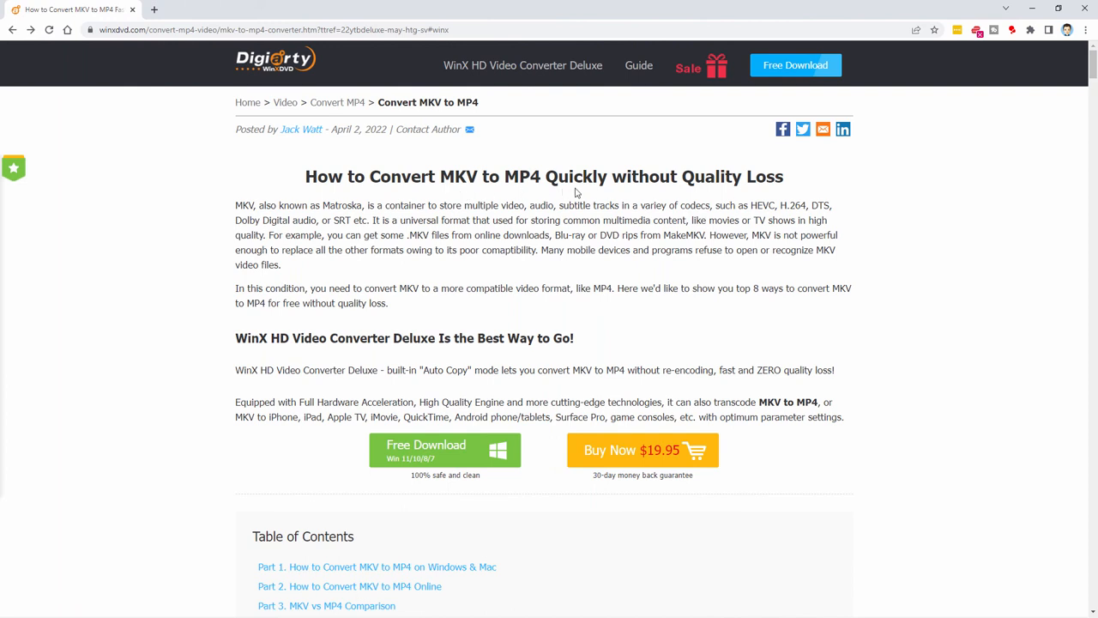
{"action": "mouse_move", "coordinate": [727, 193]}
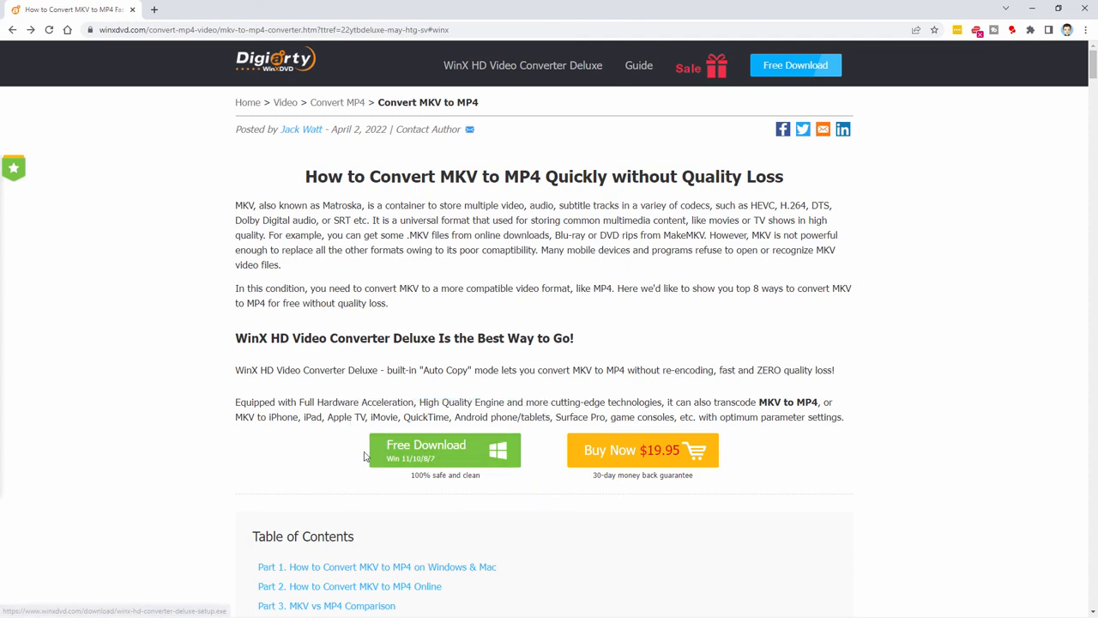
Step: Start the Free Download of winx-hd-converter-deluxe-setup.exe from the MKV-to-MP4 article
{"action": "left_click", "coordinate": [444, 450]}
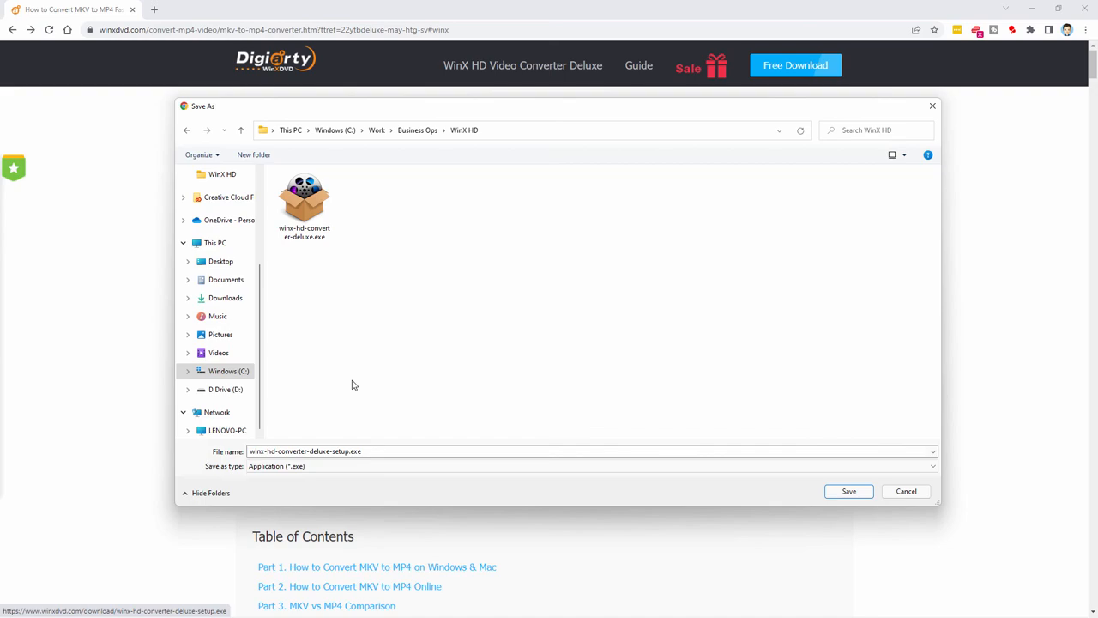